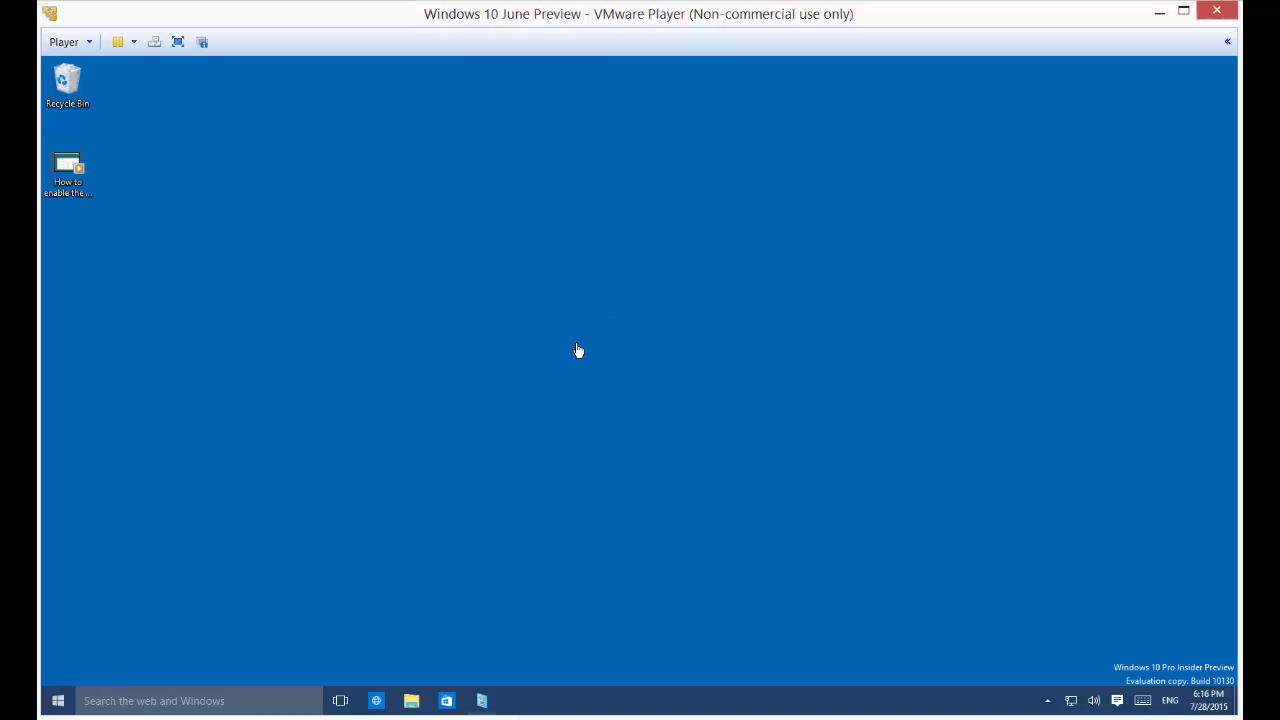
mouse_move(560, 332)
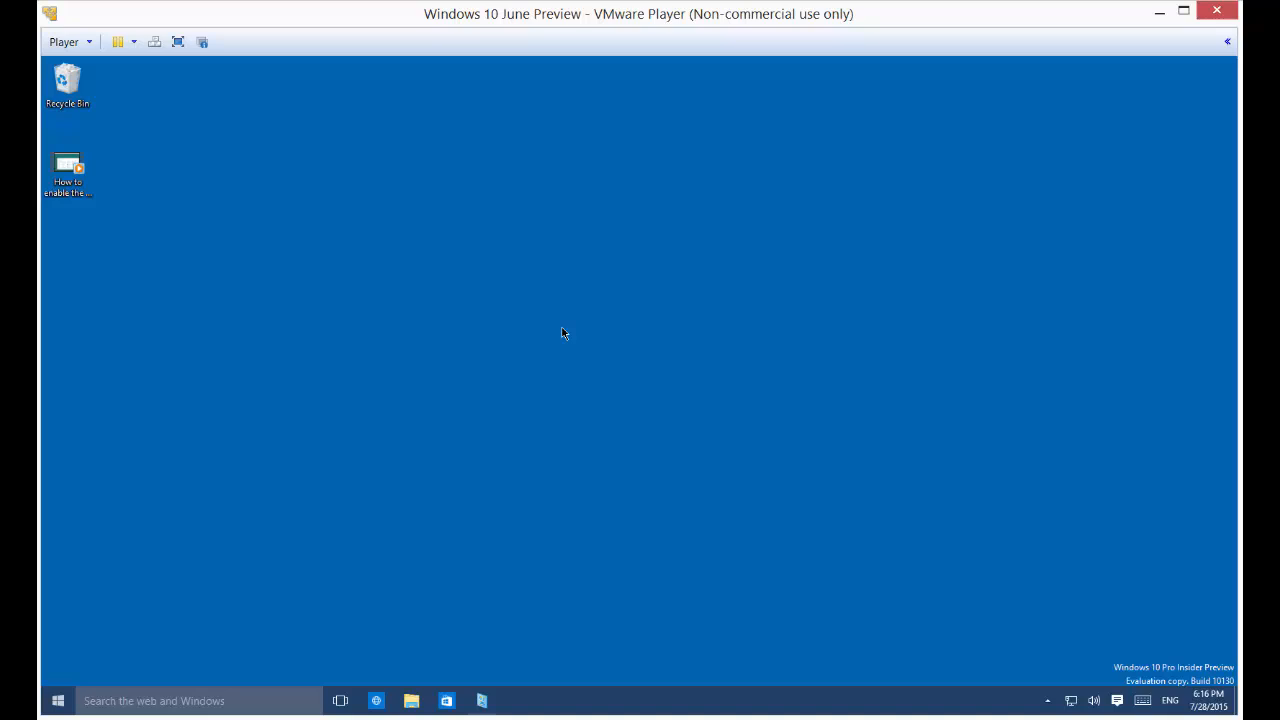
Bring up the desktop's context menu on an empty area
right_click(564, 332)
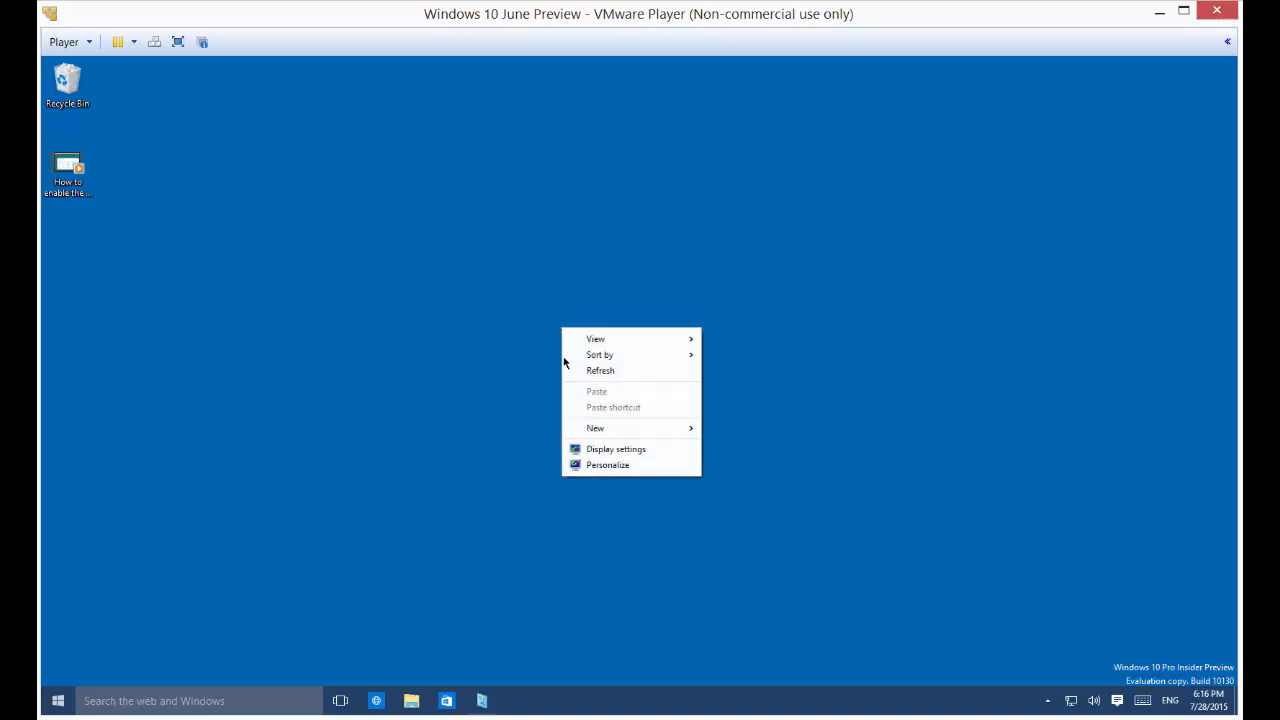
Go from Display settings to the System section's Default apps page
click(520, 476)
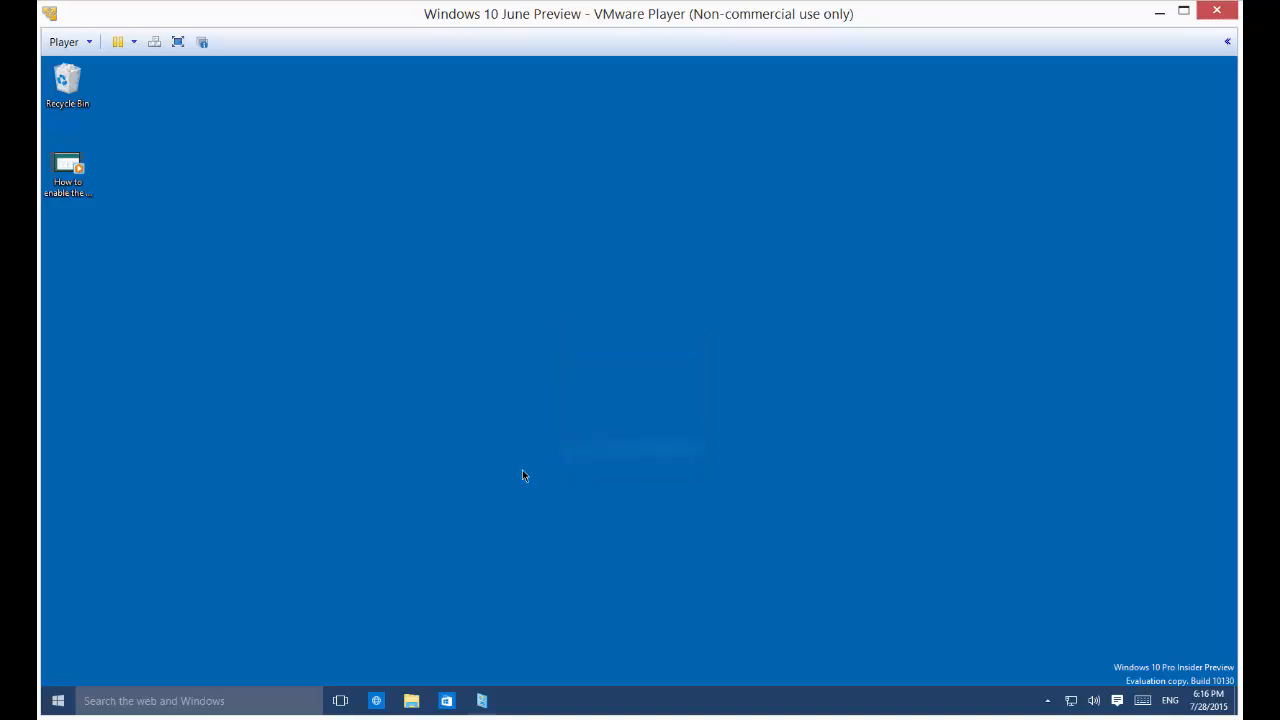
mouse_move(396, 450)
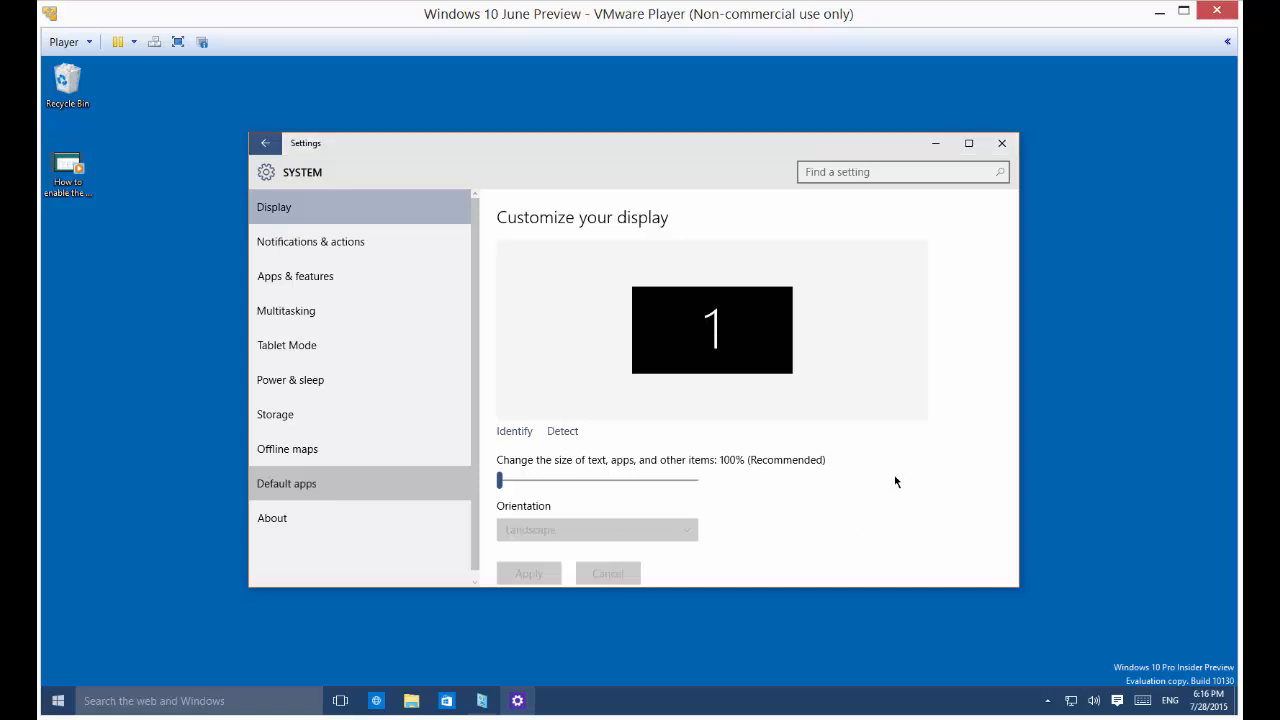
mouse_move(892, 410)
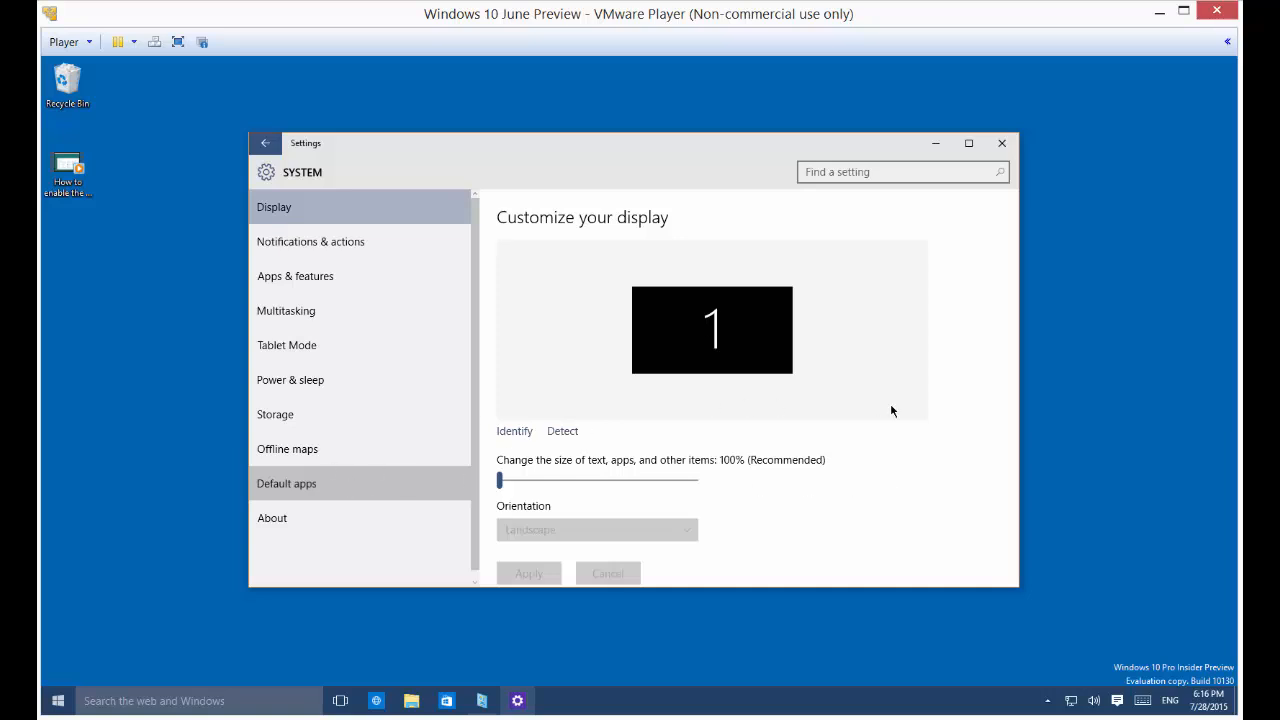
click(288, 482)
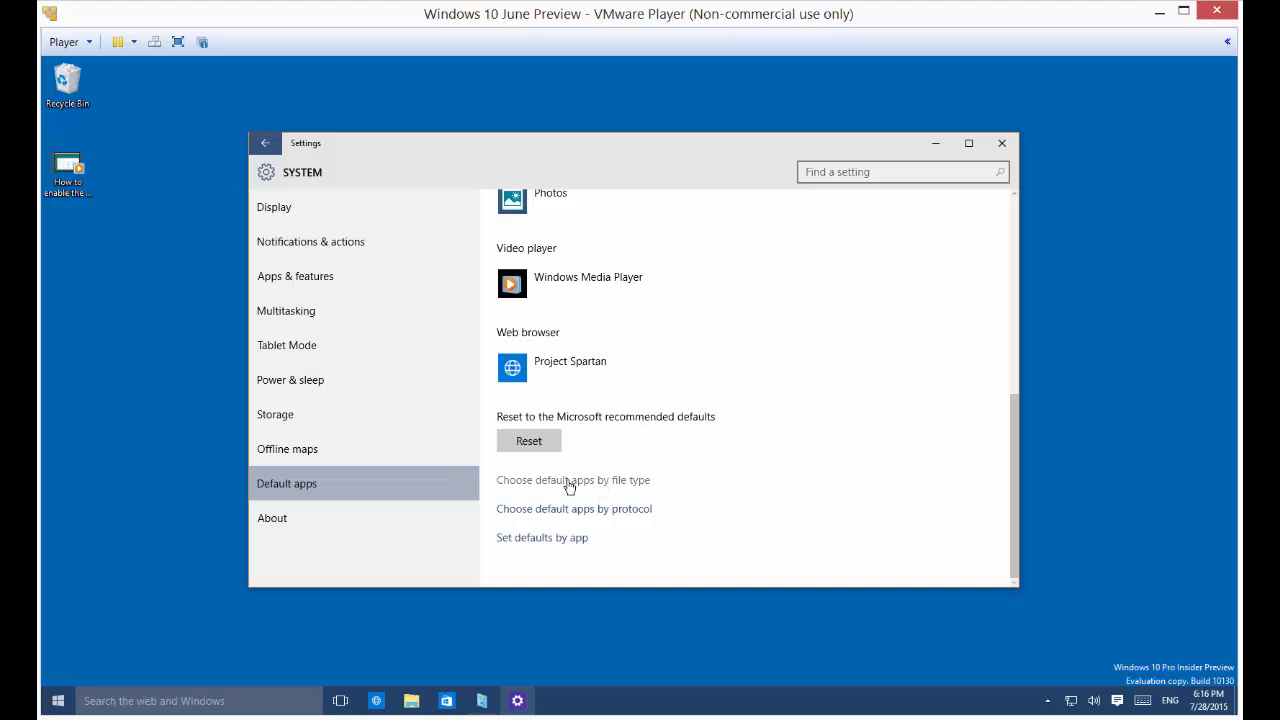
Go to Choose default apps by file type and scroll the extension list down to .bmp
click(572, 480)
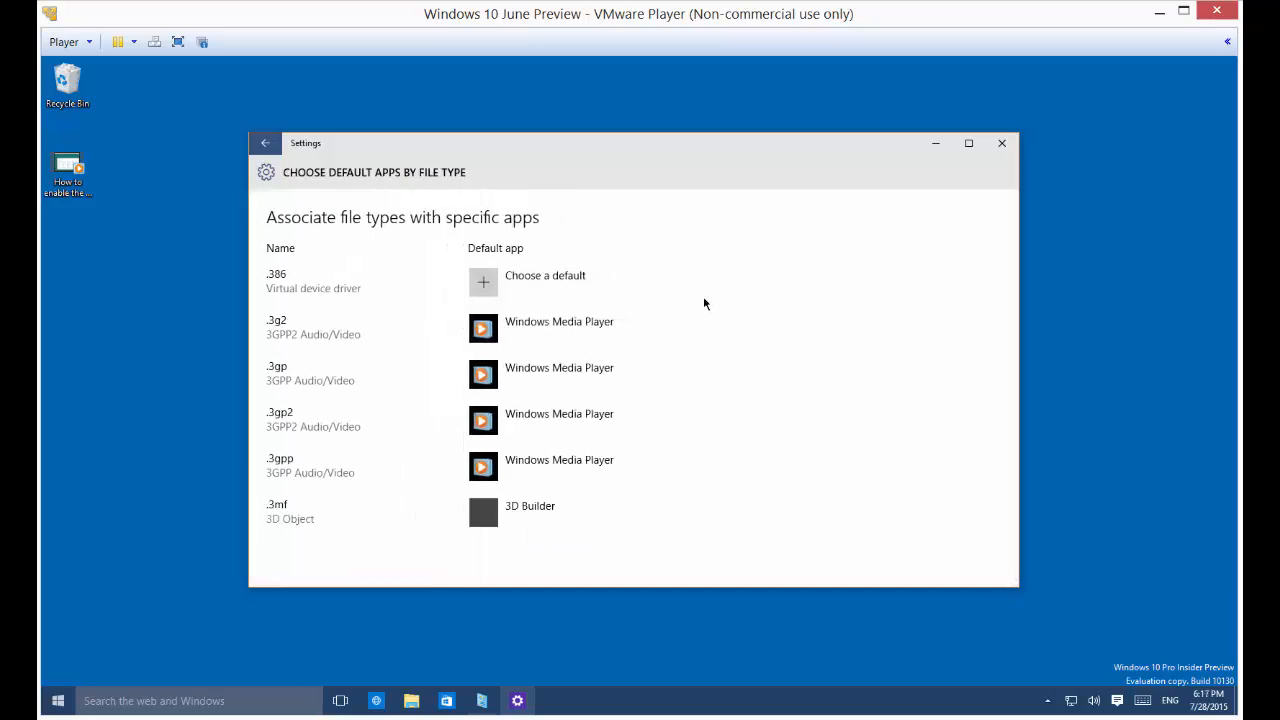
scroll(down, 3)
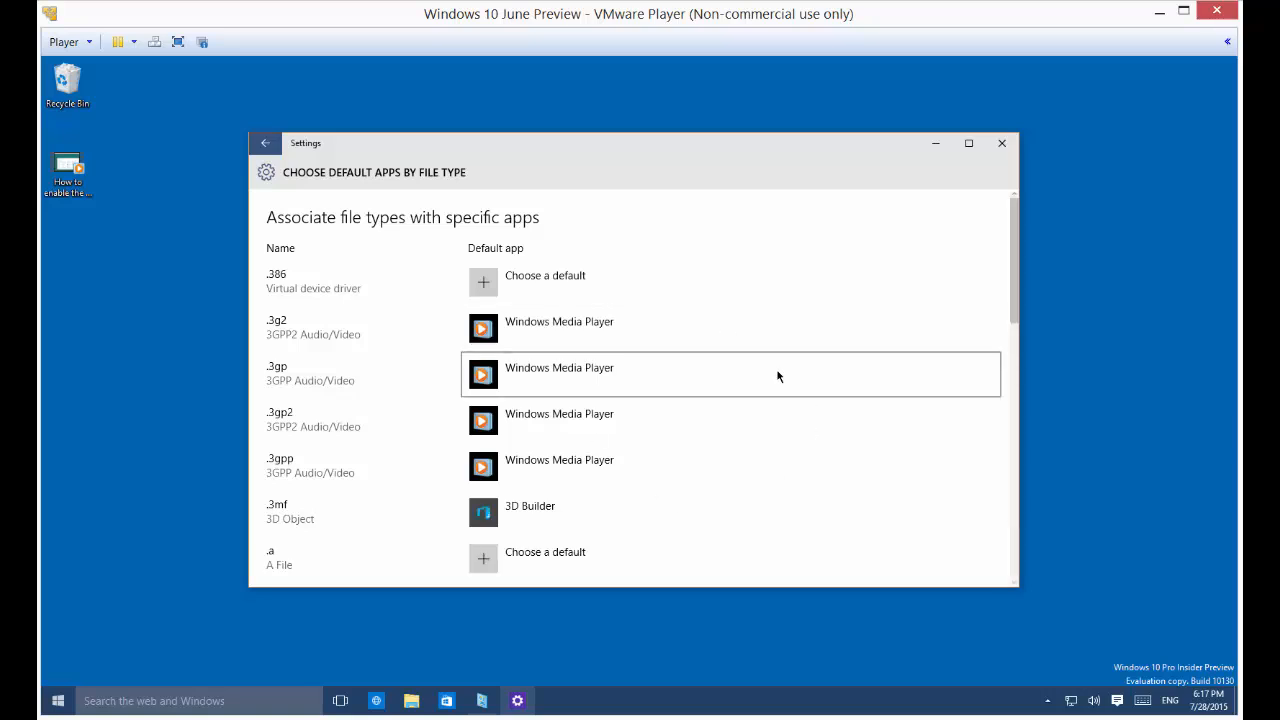
scroll(down, 3)
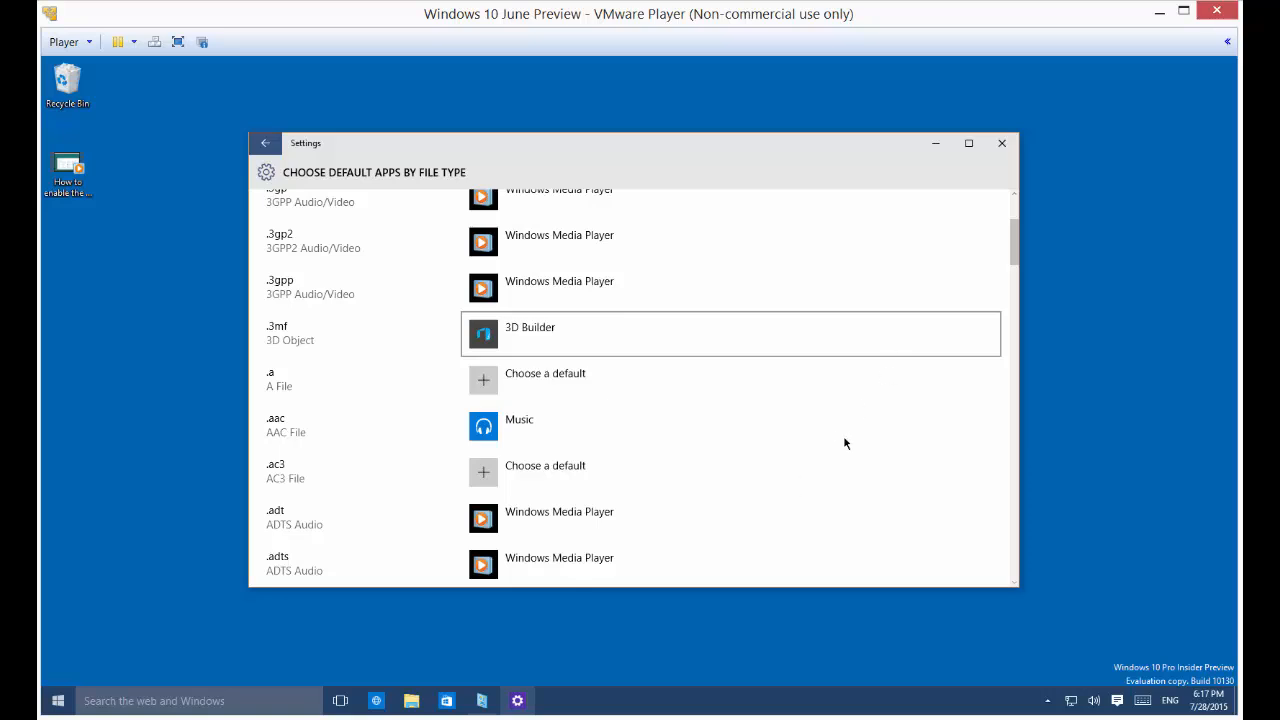
scroll(down, 3)
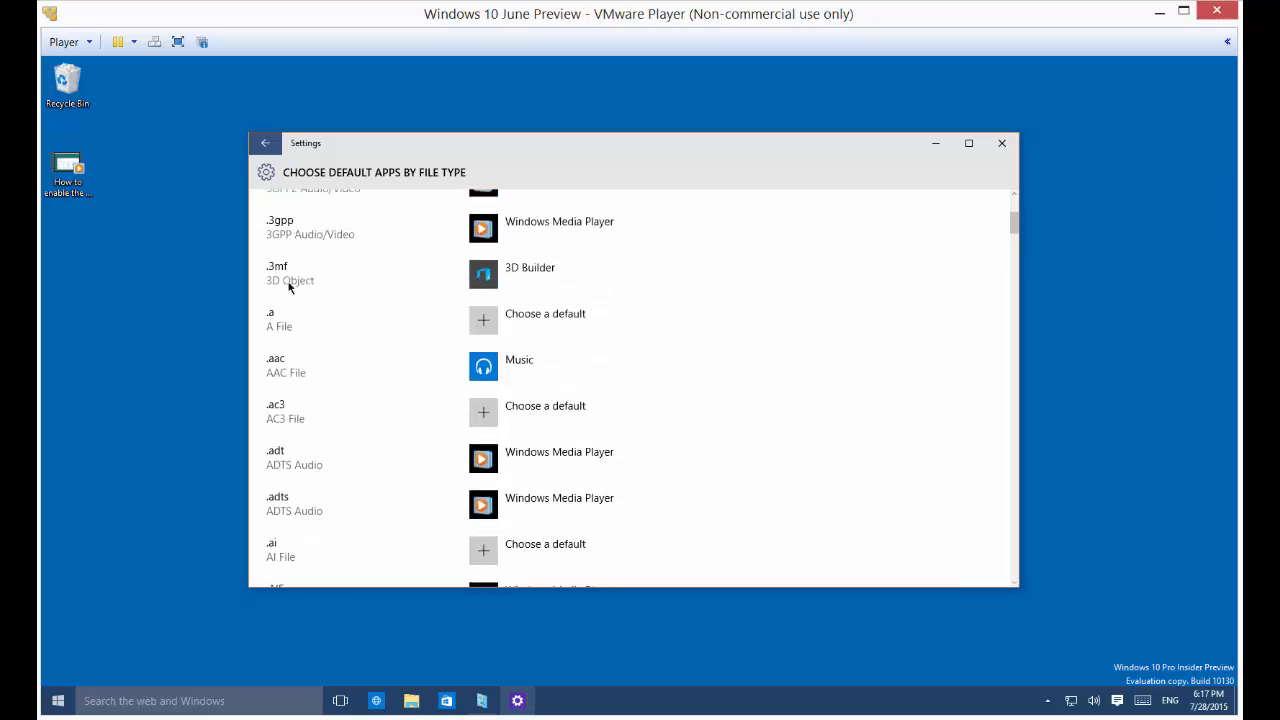
mouse_move(284, 338)
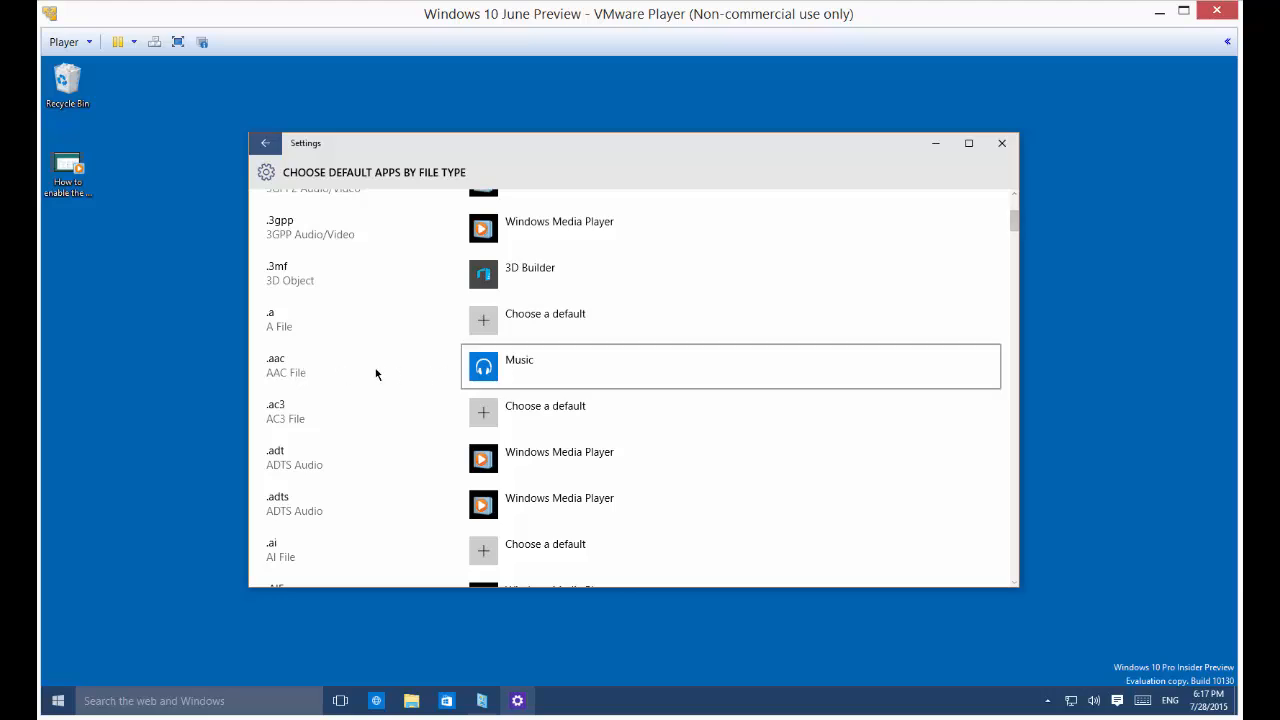
mouse_move(620, 508)
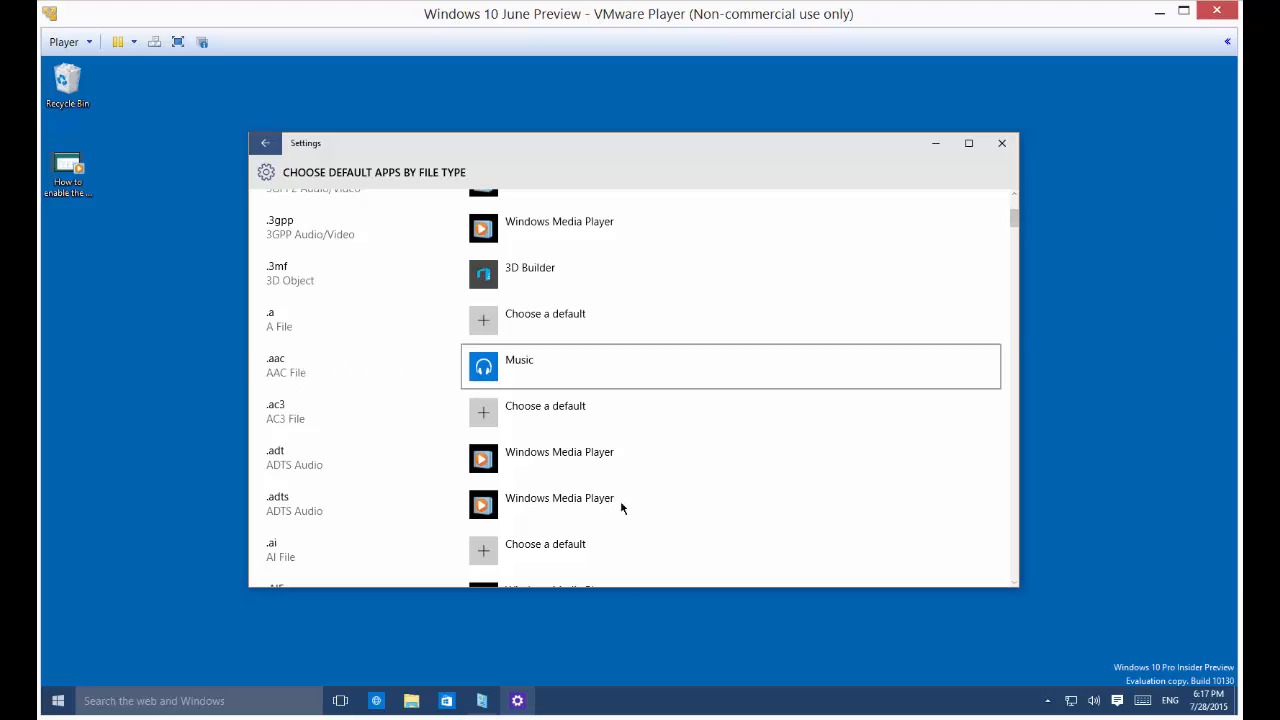
scroll(down, 3)
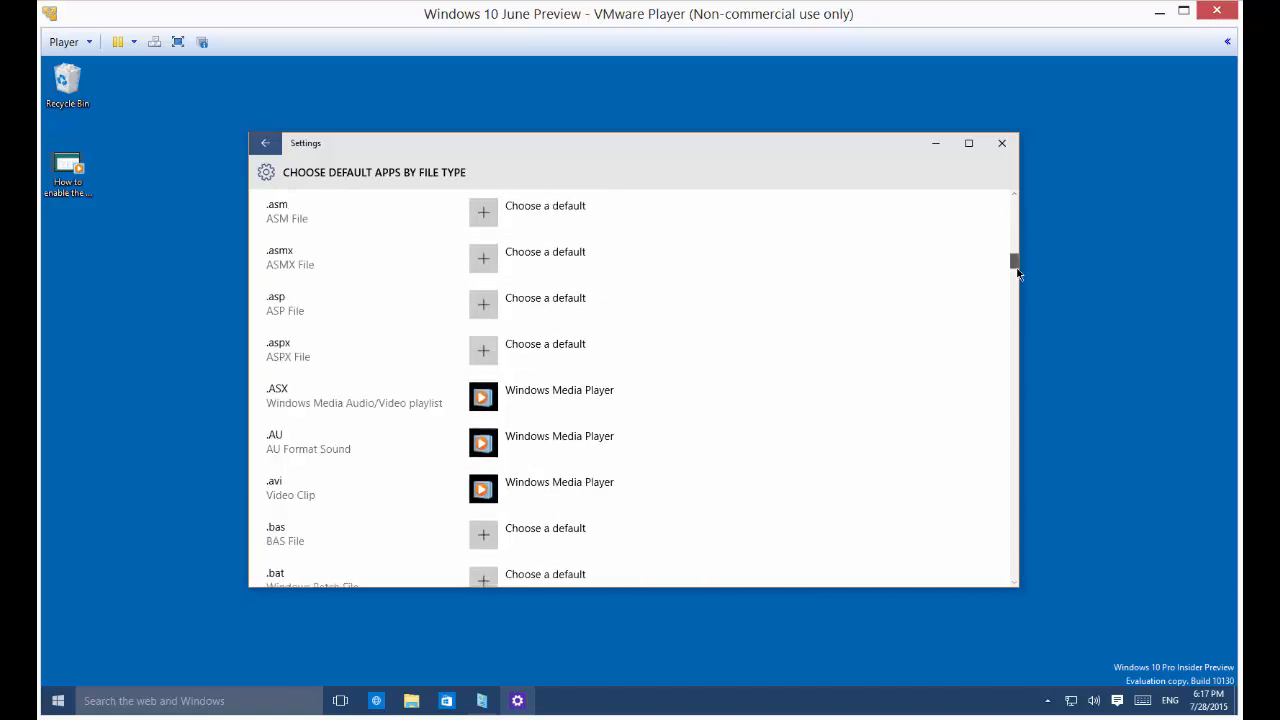
scroll(down, 3)
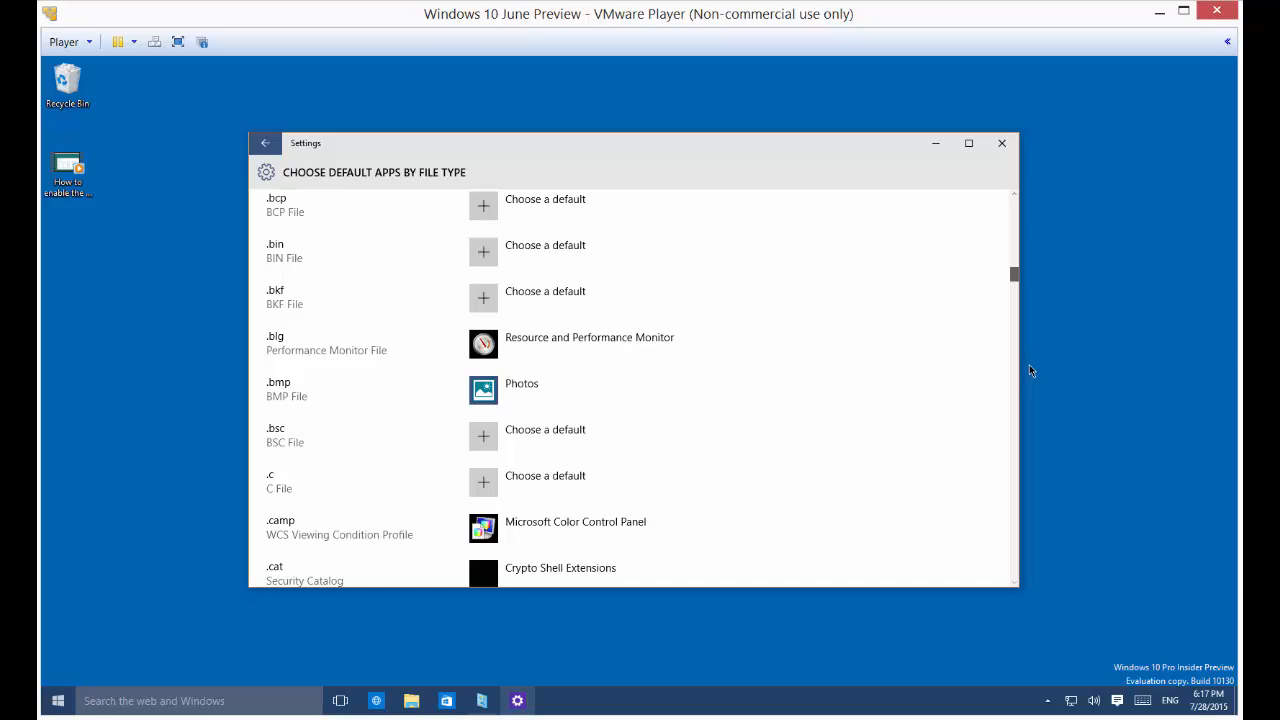
mouse_move(876, 384)
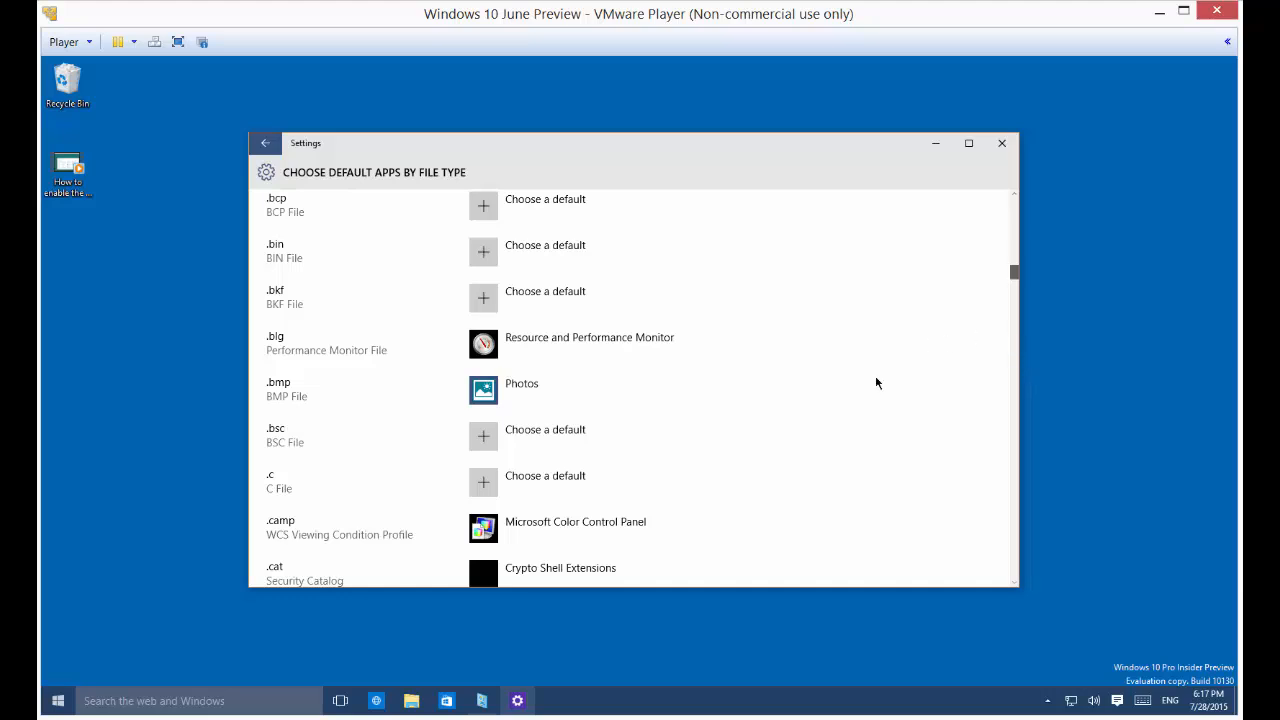
scroll(down, 3)
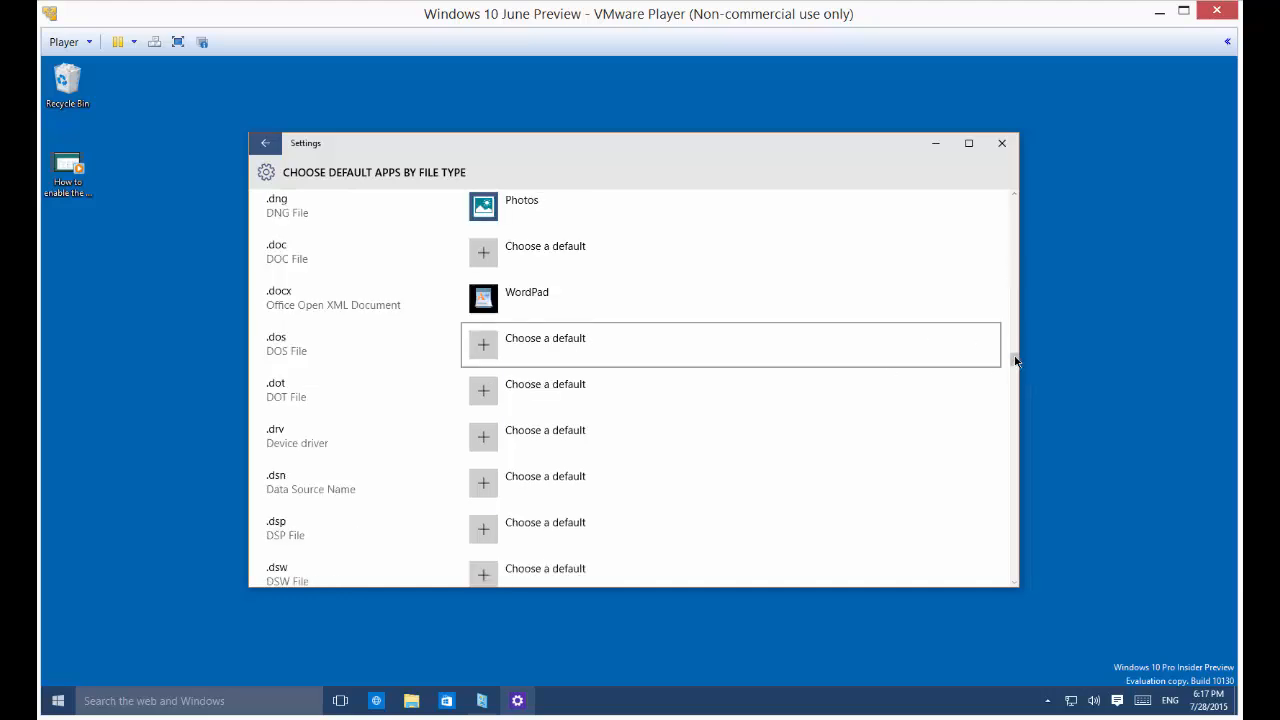
mouse_move(1016, 228)
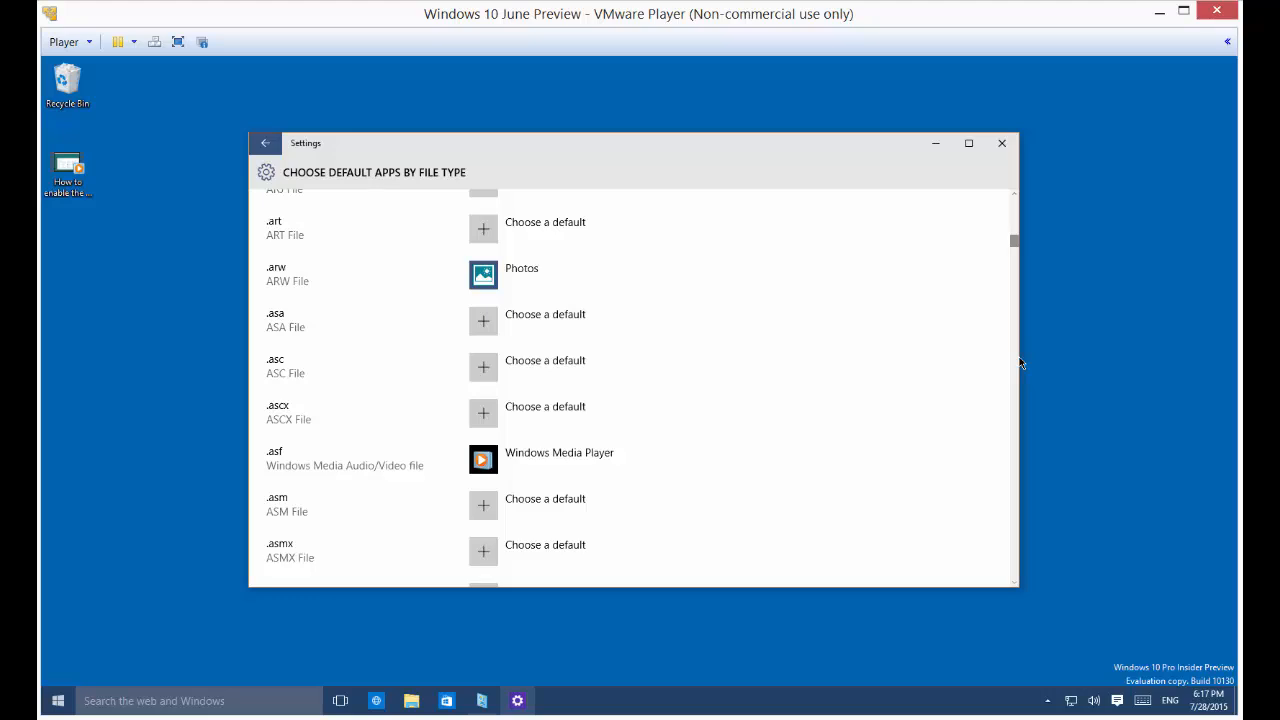
scroll(down, 3)
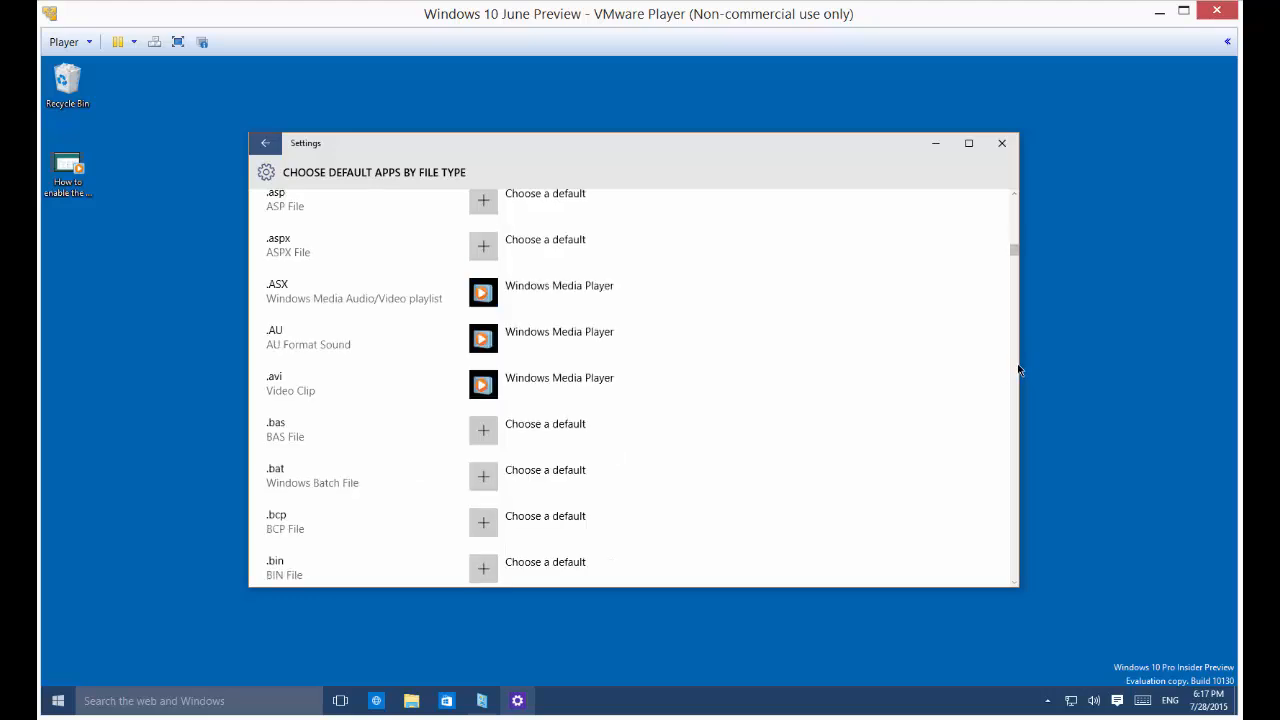
scroll(down, 3)
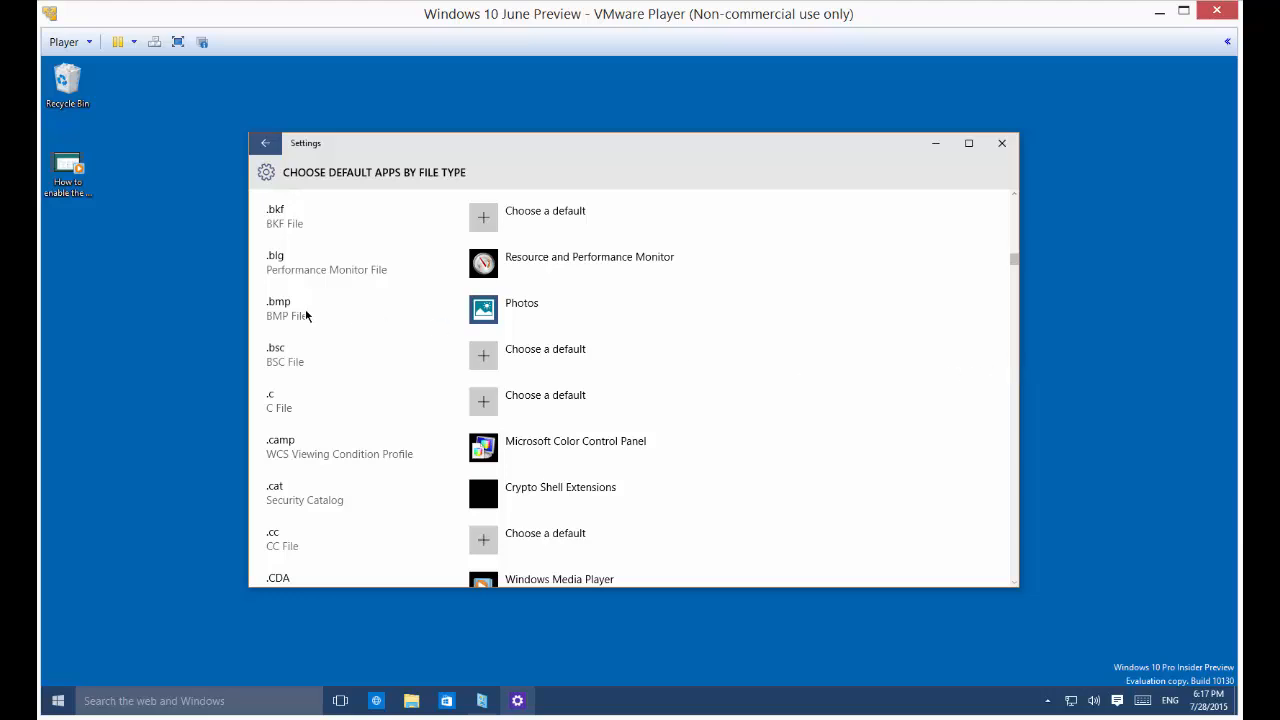
mouse_move(282, 318)
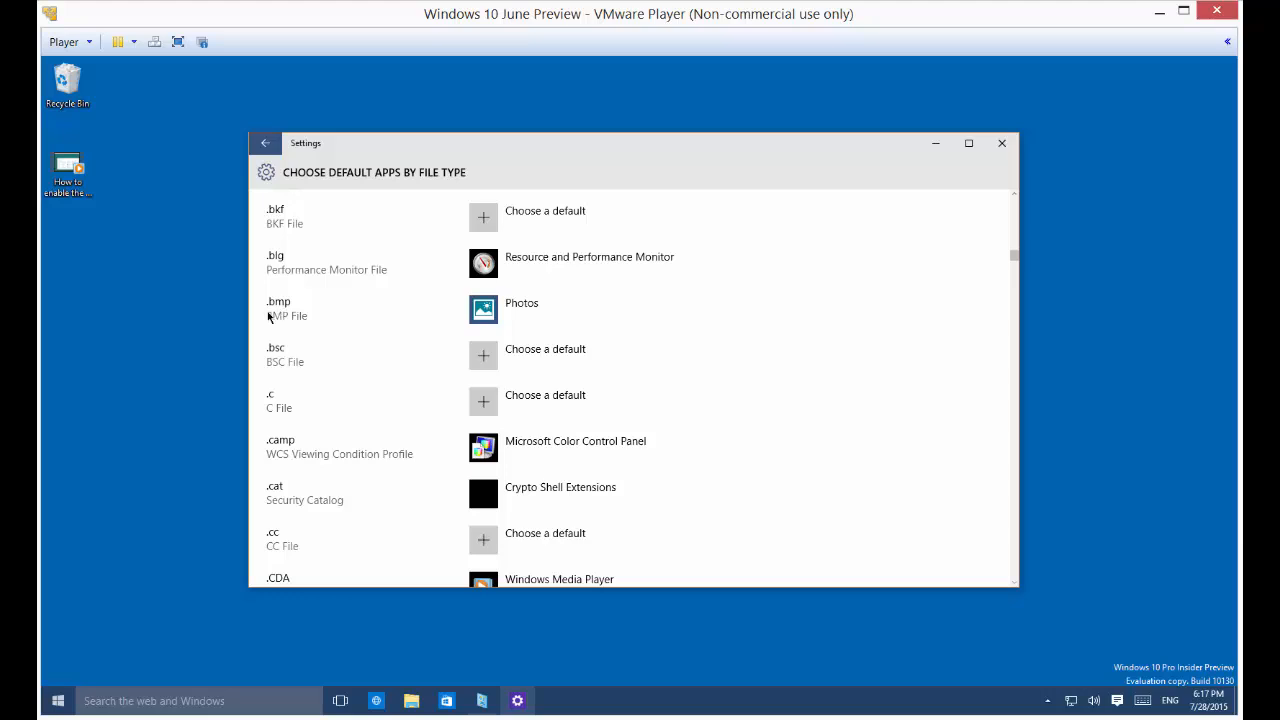
mouse_move(282, 316)
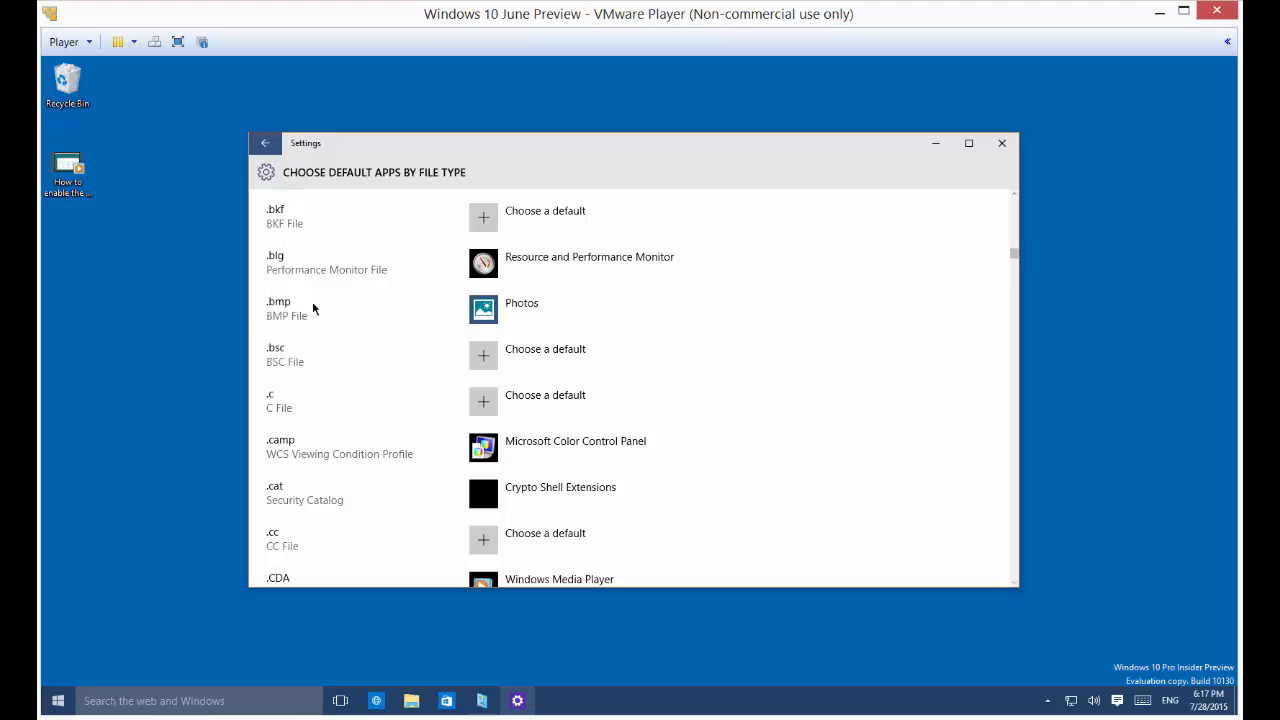
mouse_move(532, 308)
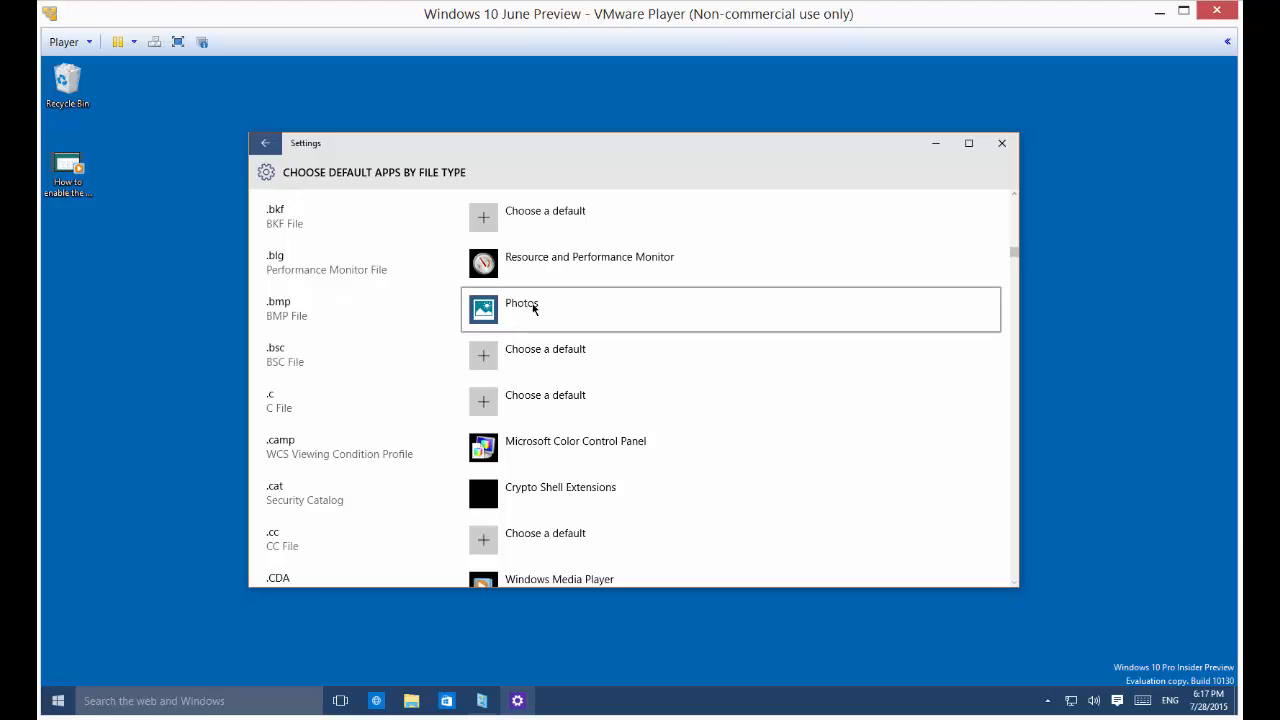
click(730, 308)
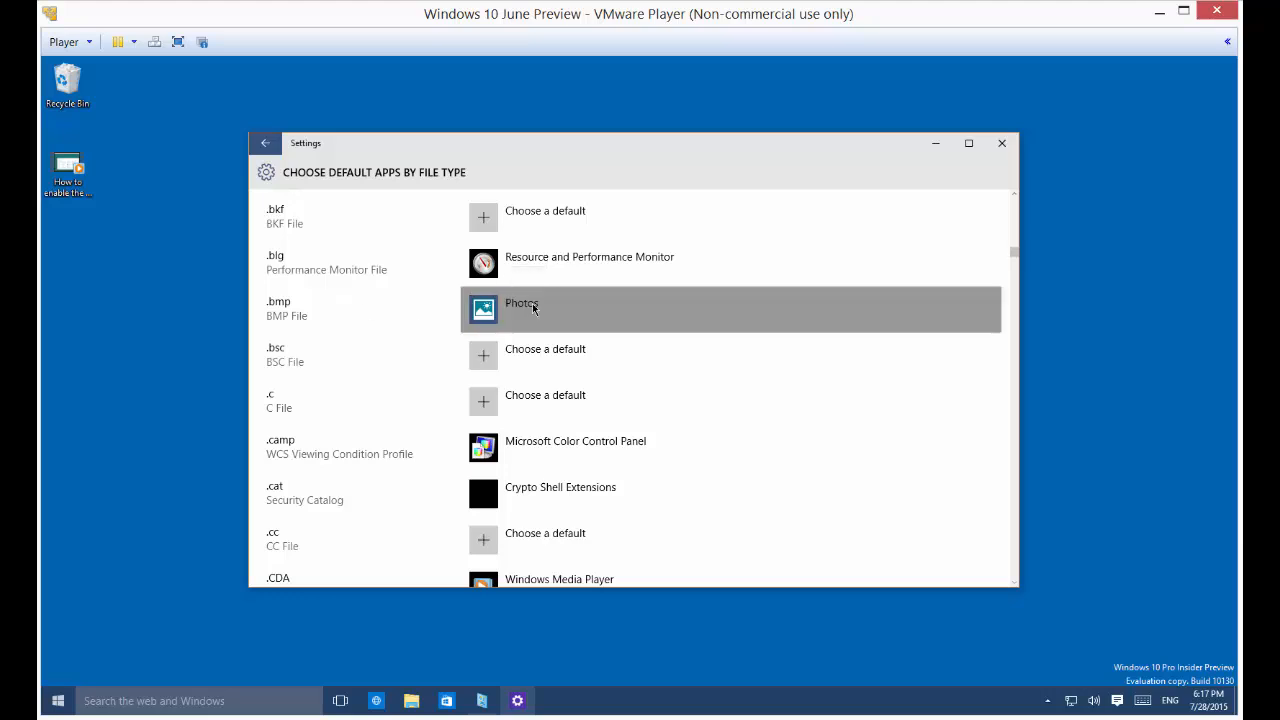
mouse_move(376, 350)
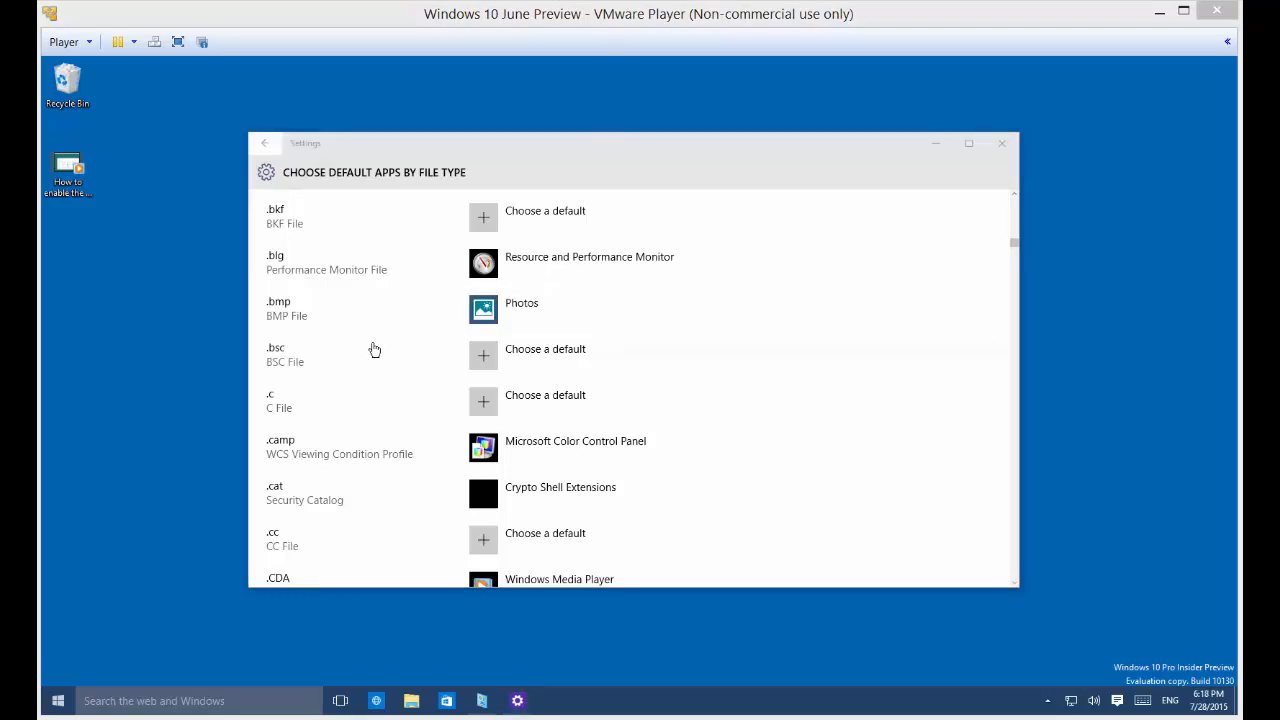
mouse_move(304, 316)
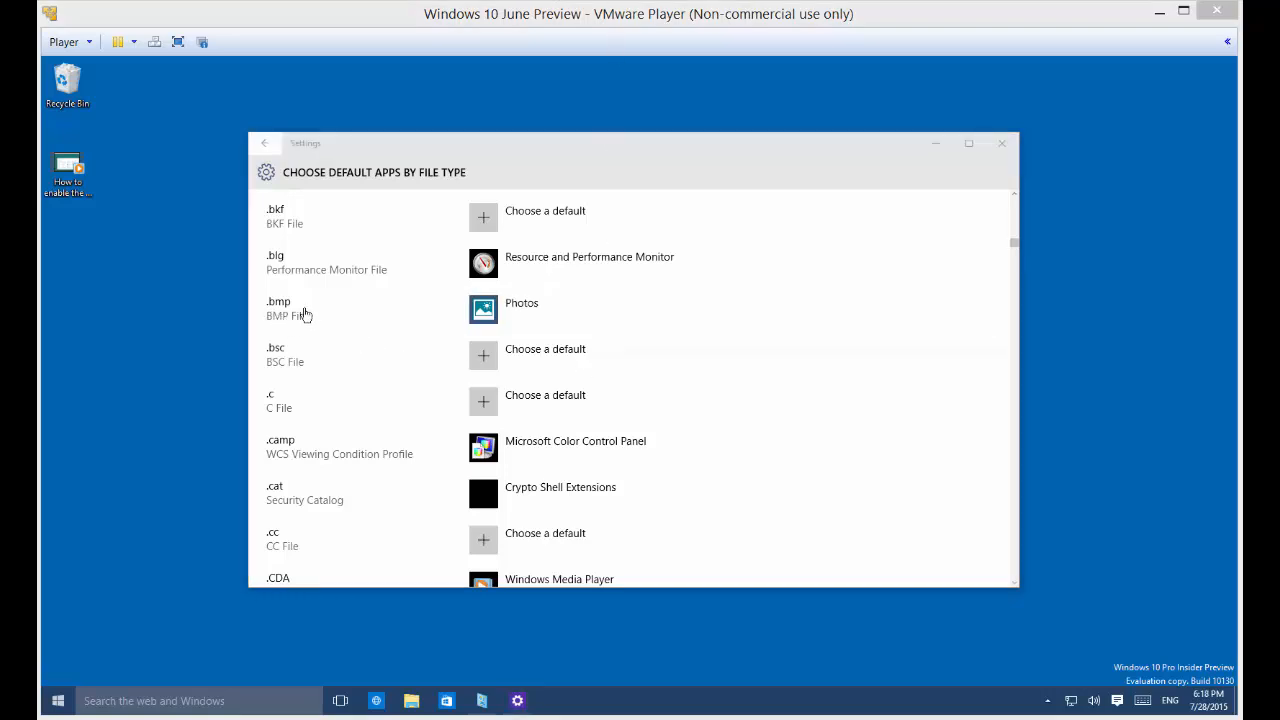
mouse_move(424, 316)
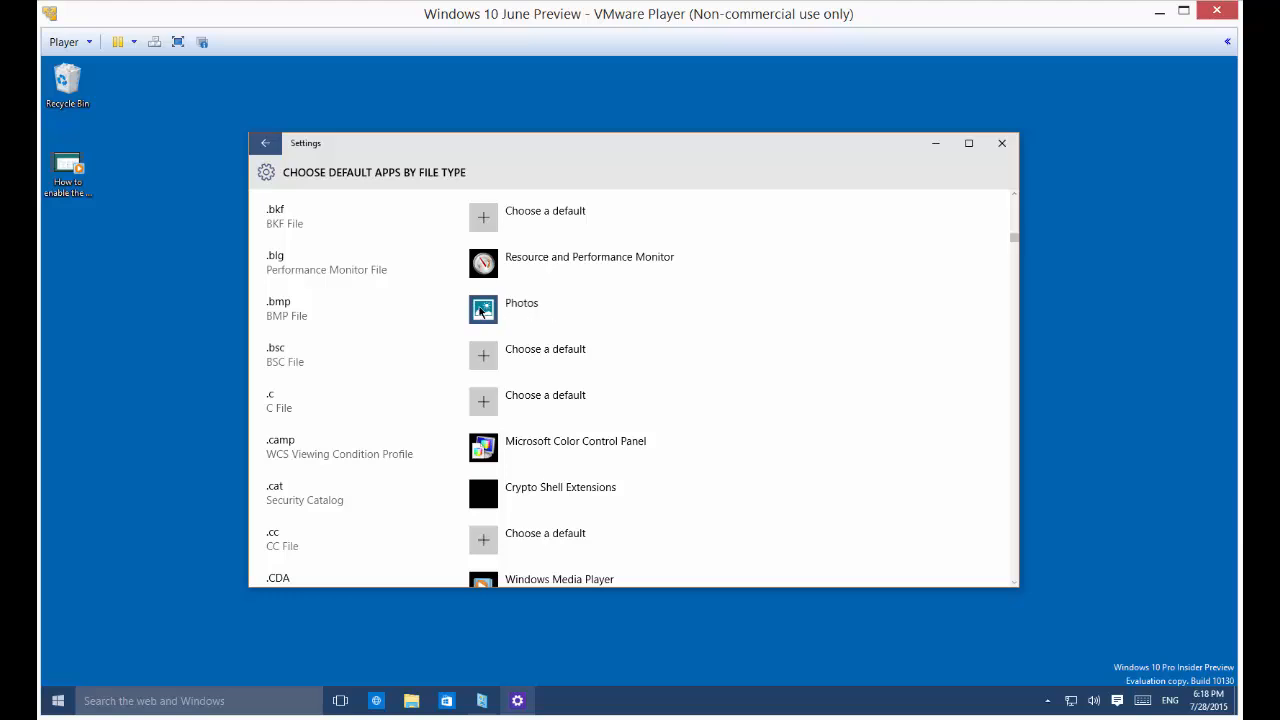
Change the default app for .bmp files from Photos to Paint
click(484, 308)
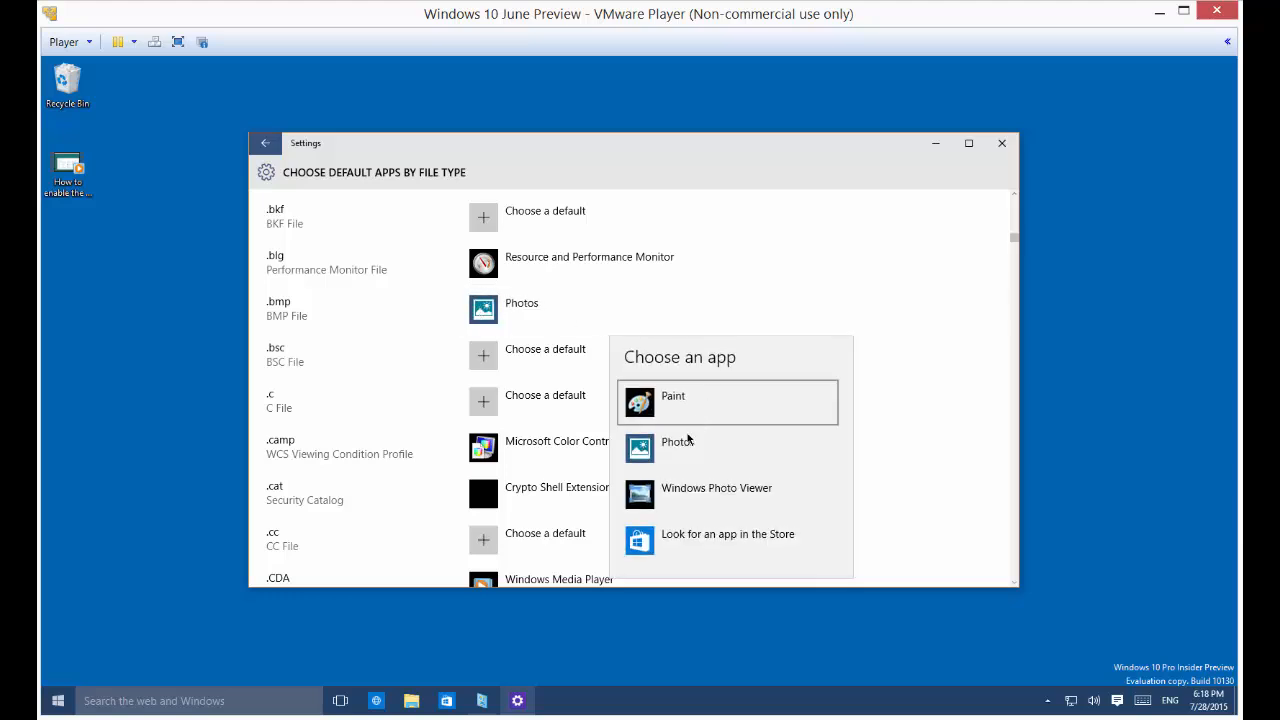
mouse_move(672, 396)
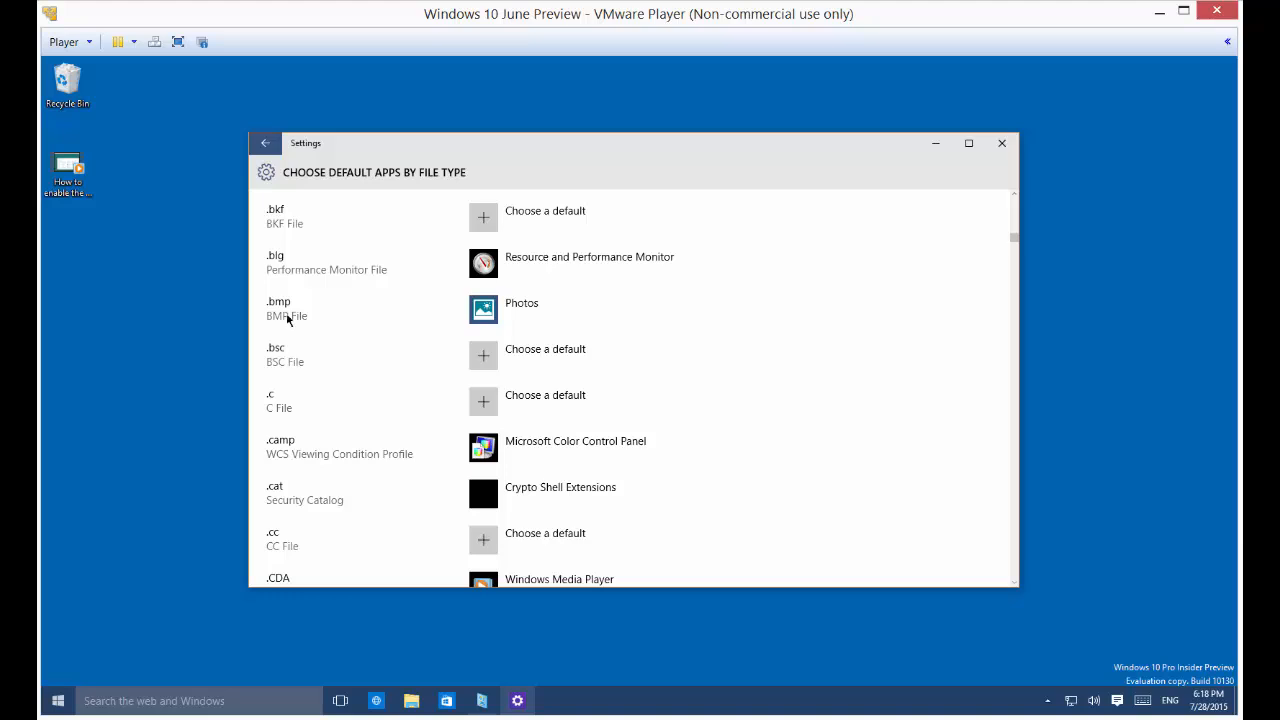
mouse_move(508, 316)
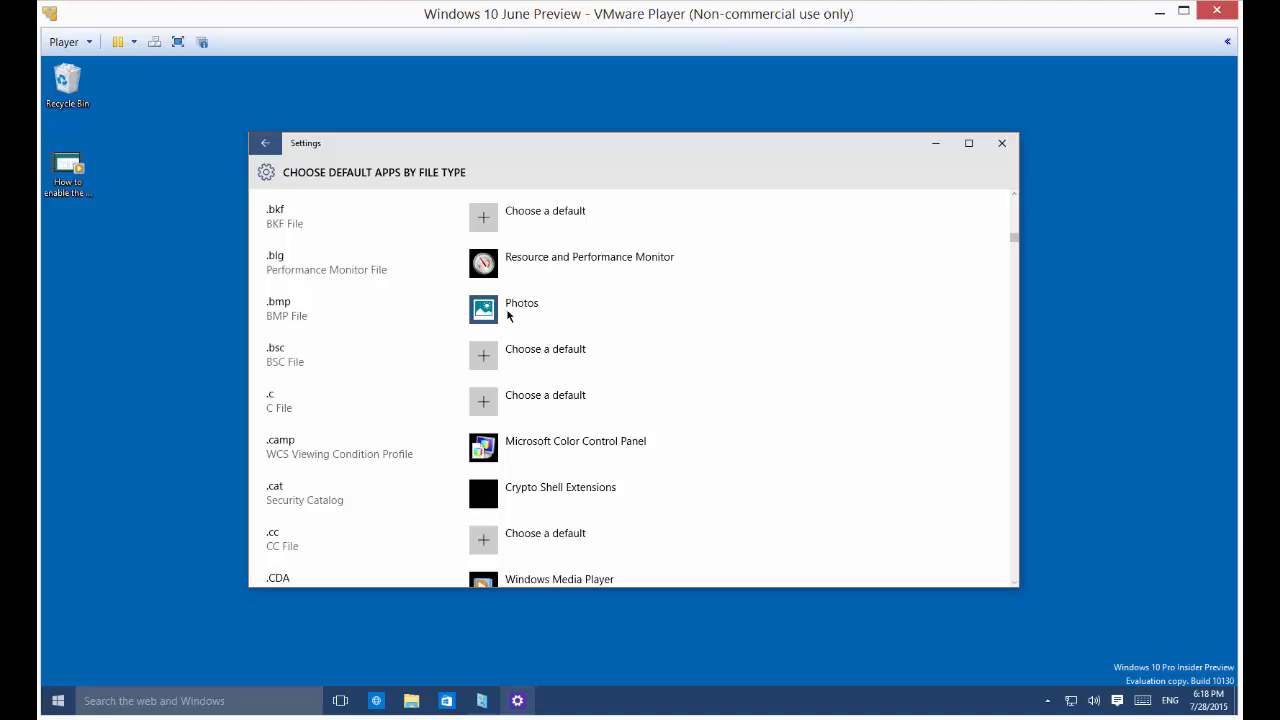
mouse_move(324, 310)
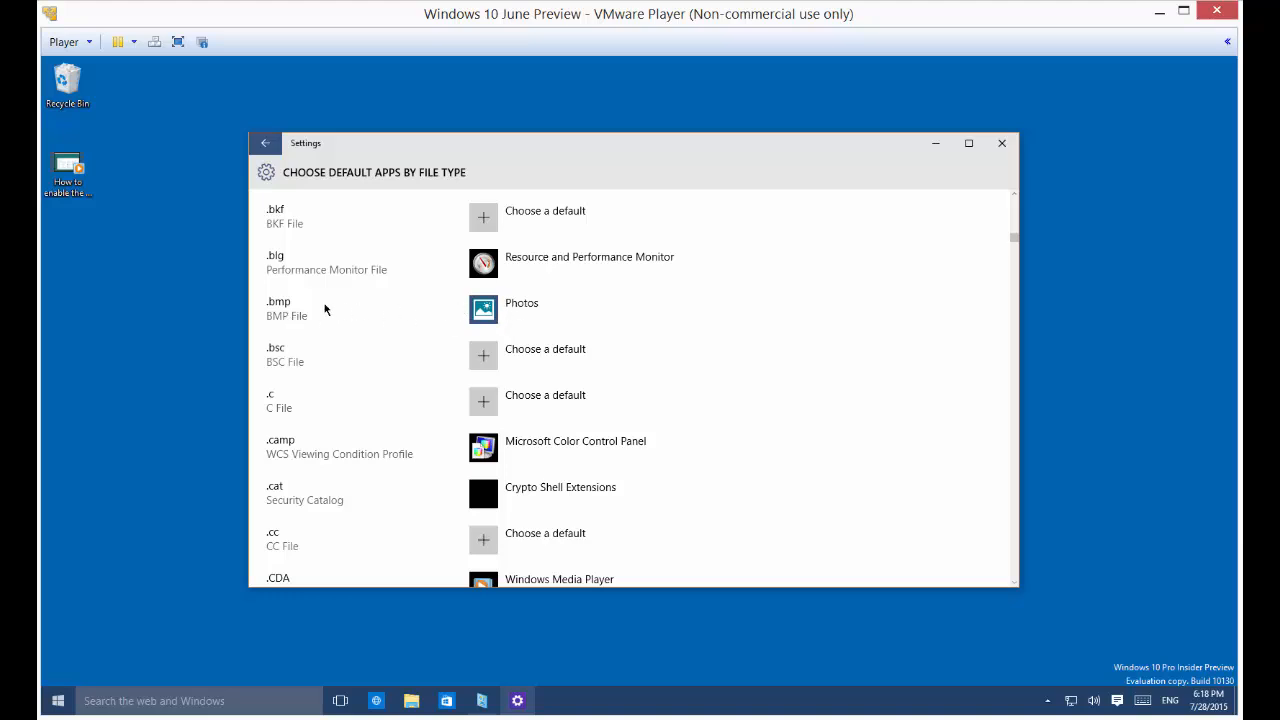
click(520, 304)
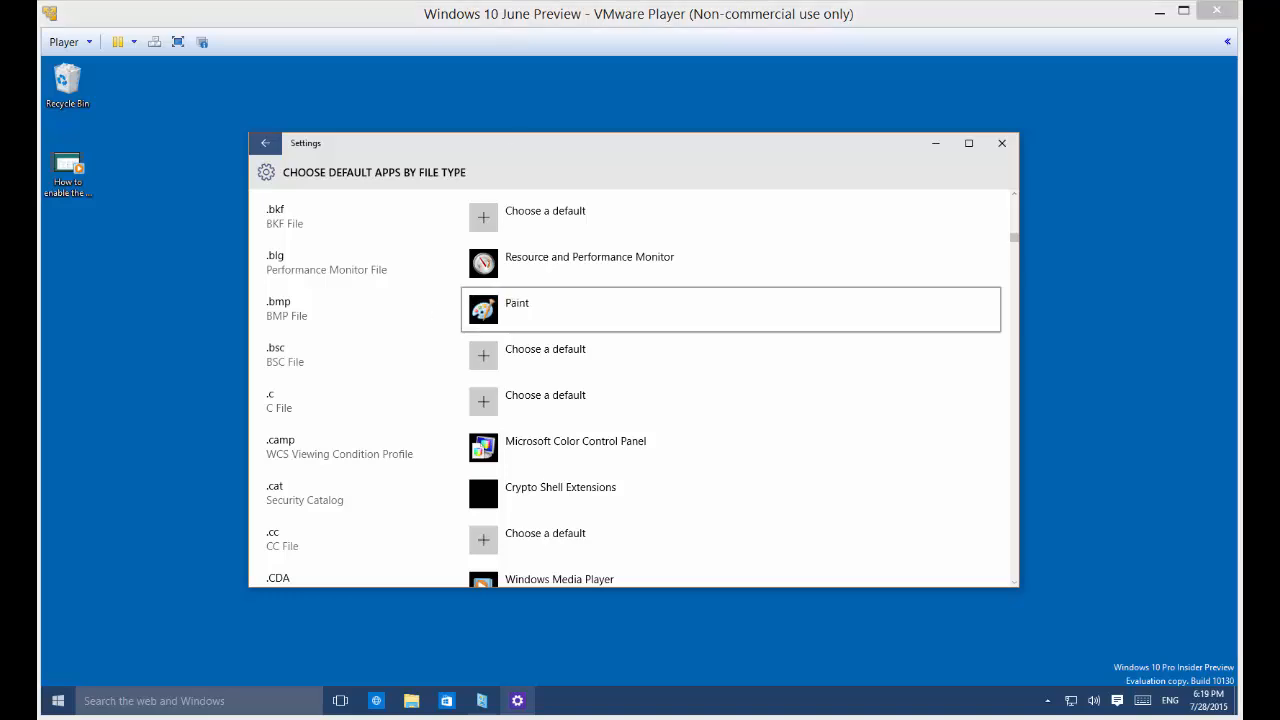
mouse_move(1010, 352)
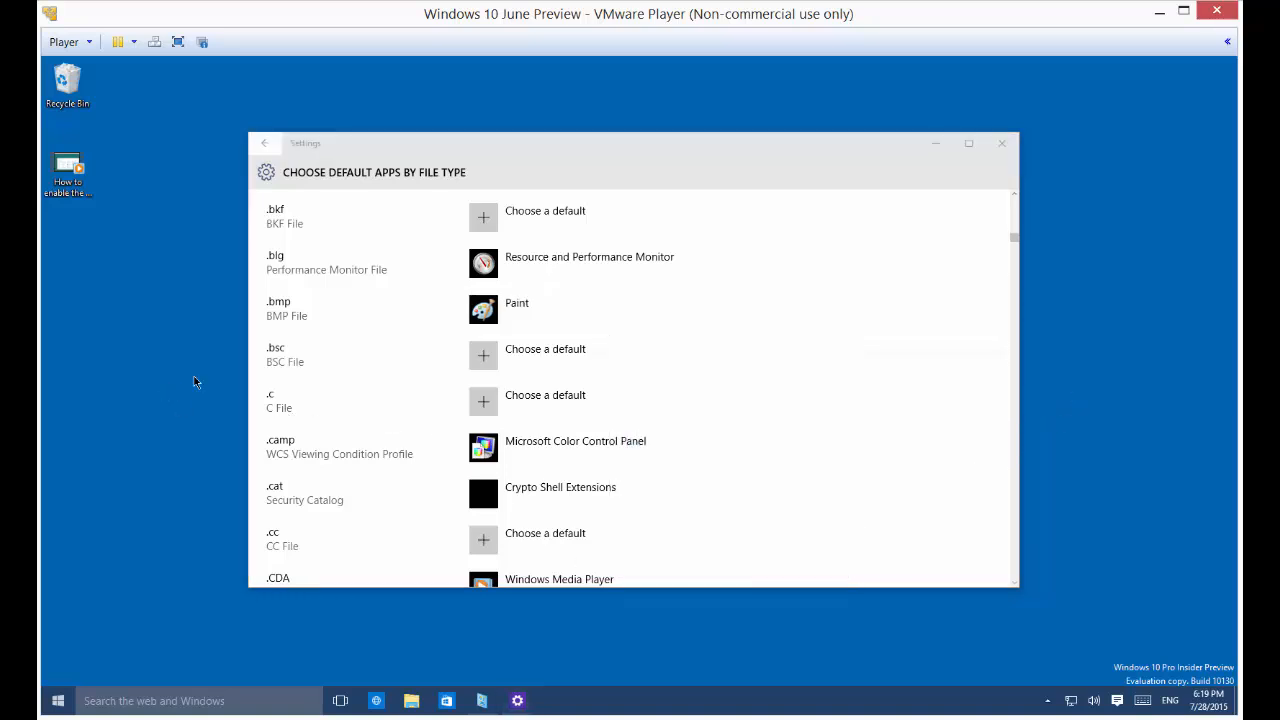
mouse_move(268, 364)
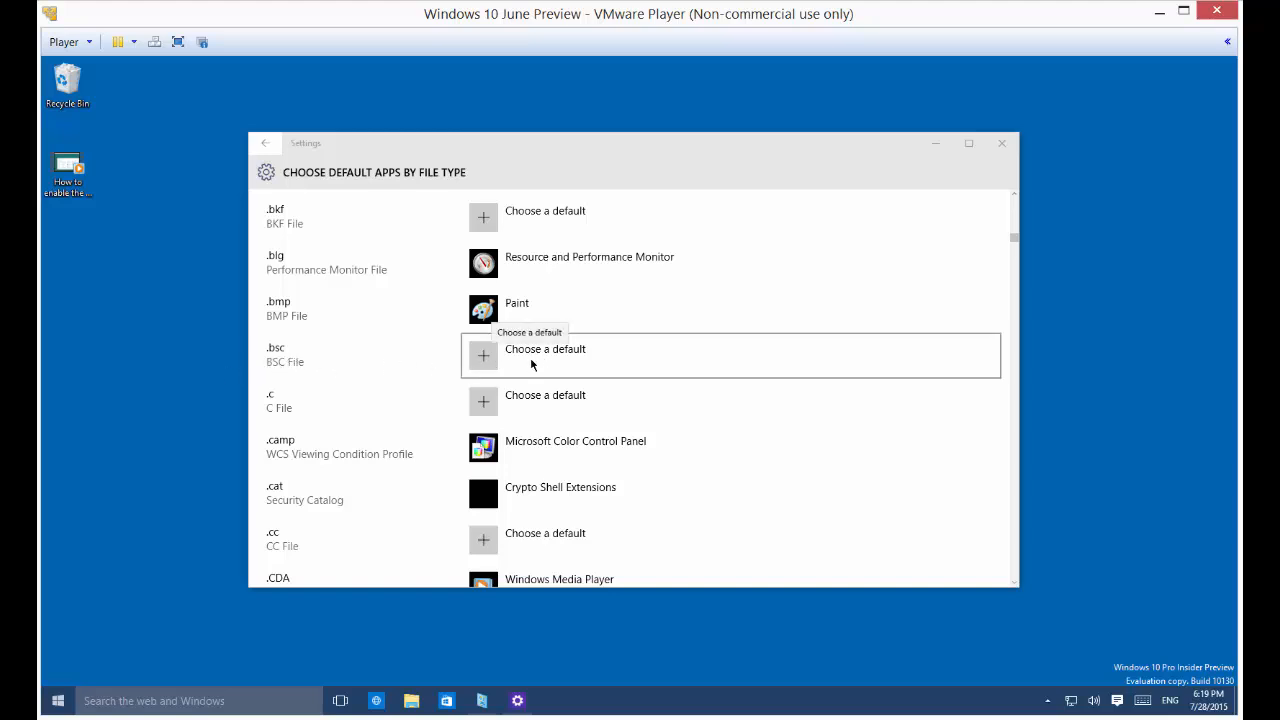
mouse_move(712, 358)
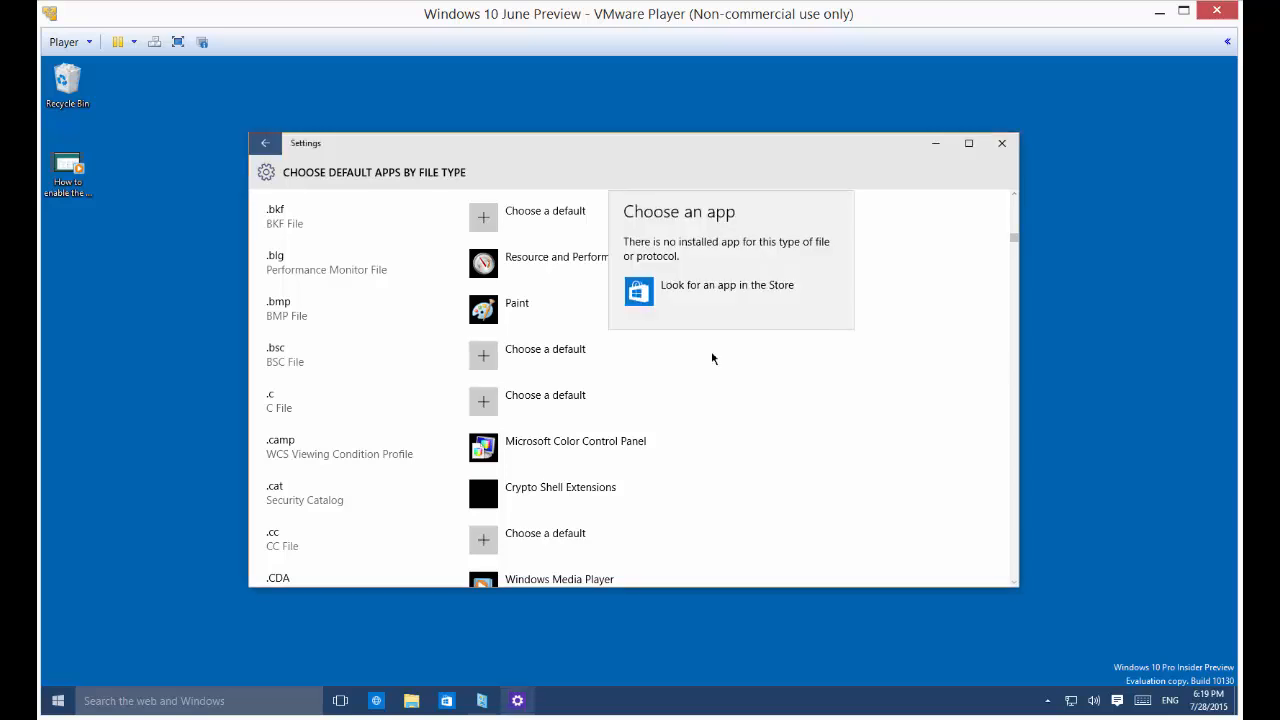
mouse_move(716, 290)
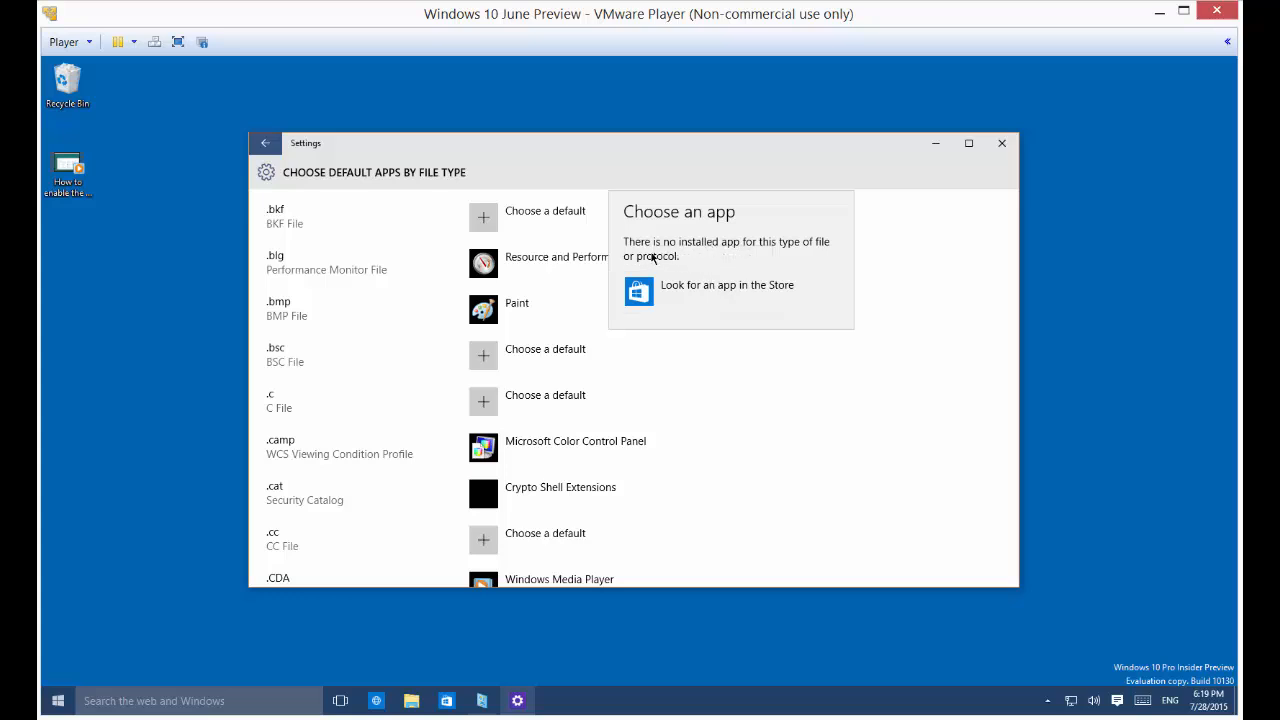
mouse_move(700, 292)
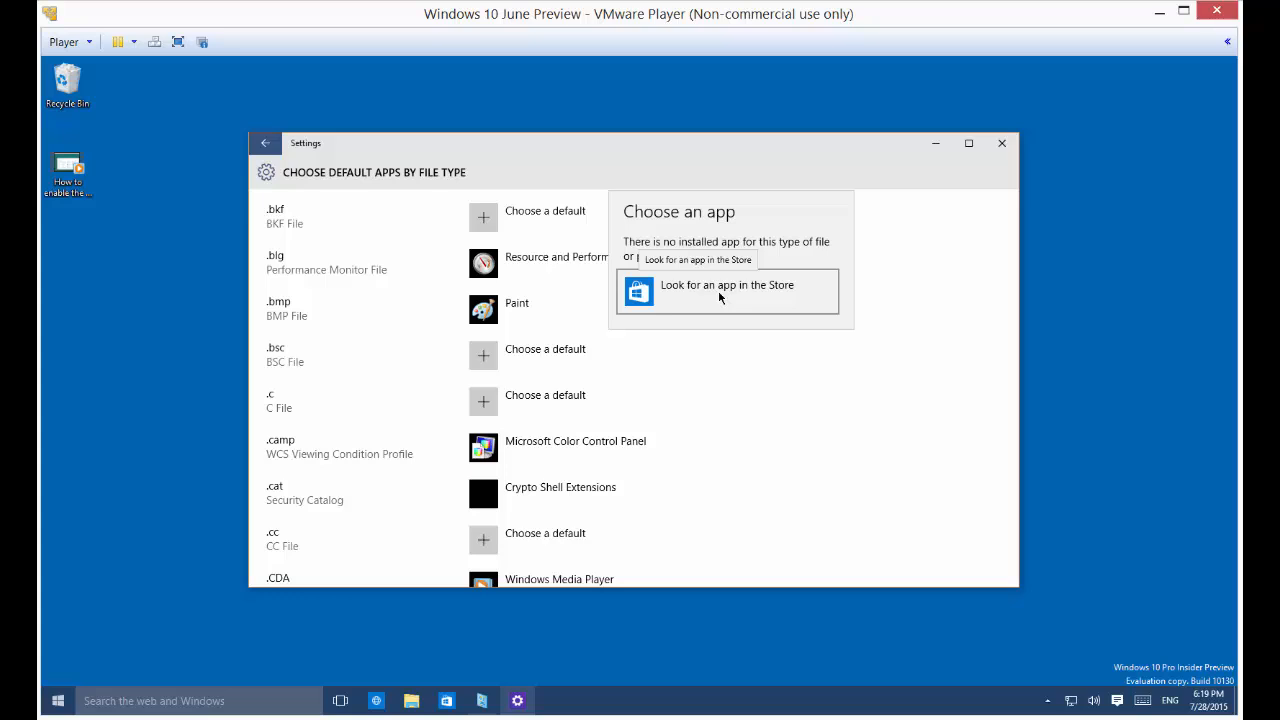
mouse_move(430, 352)
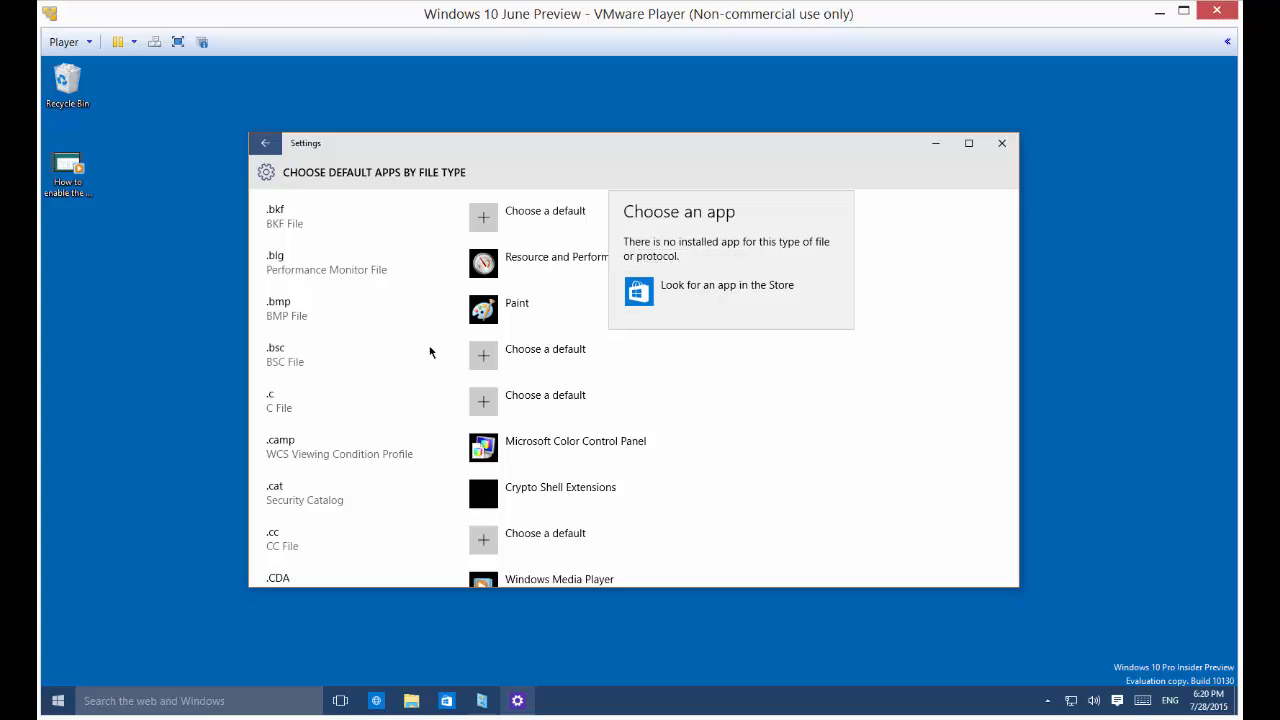
mouse_move(744, 430)
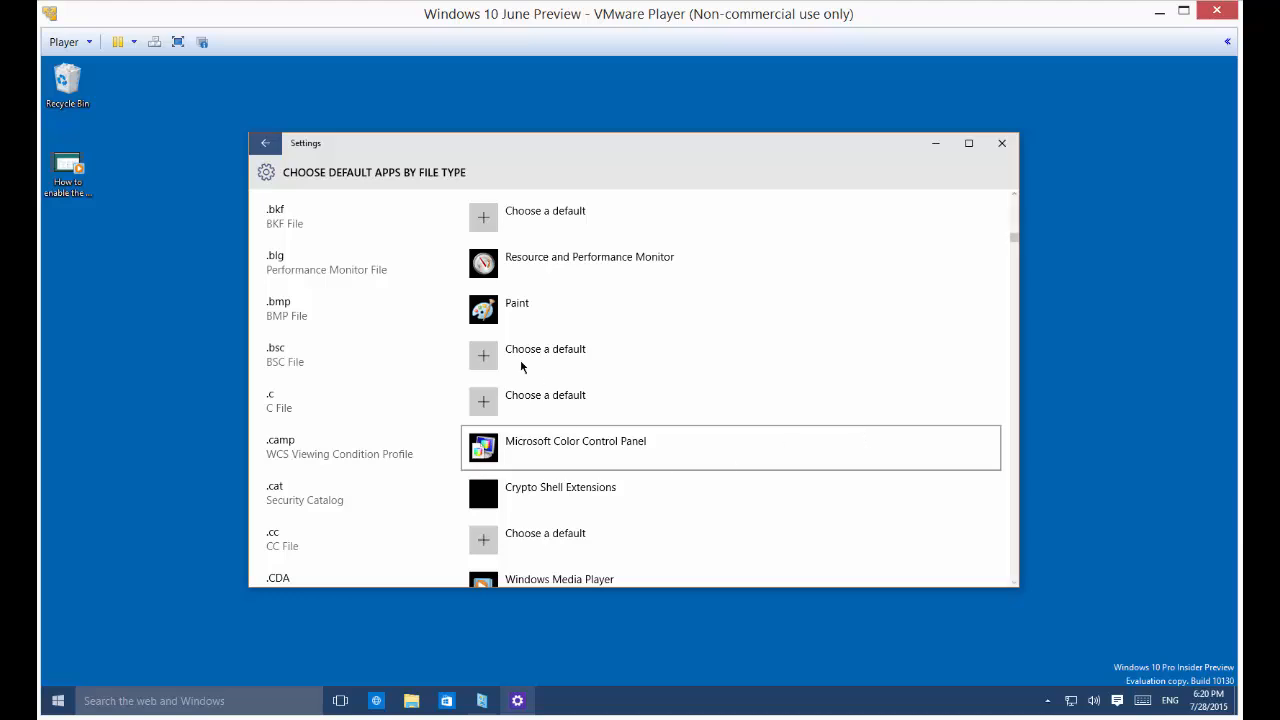
Reopen the app chooser for .bmp, listing Paint, Photos and Windows Photo Viewer
click(516, 304)
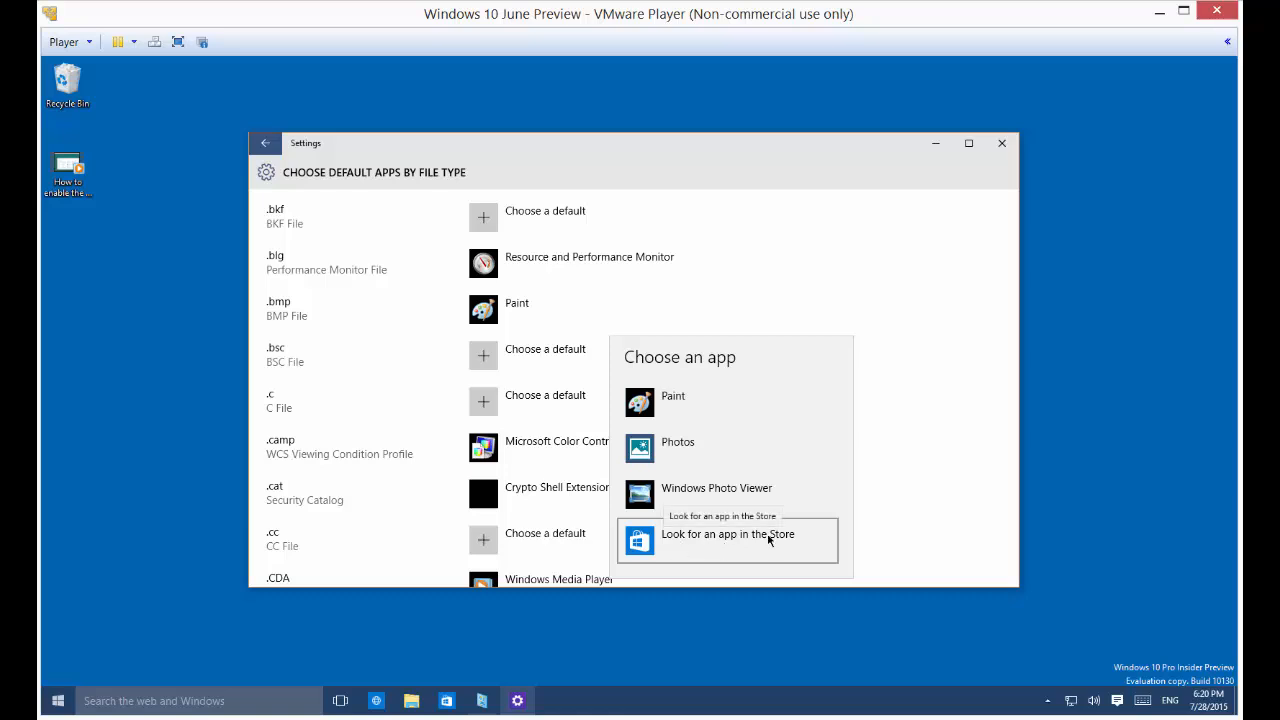
mouse_move(456, 326)
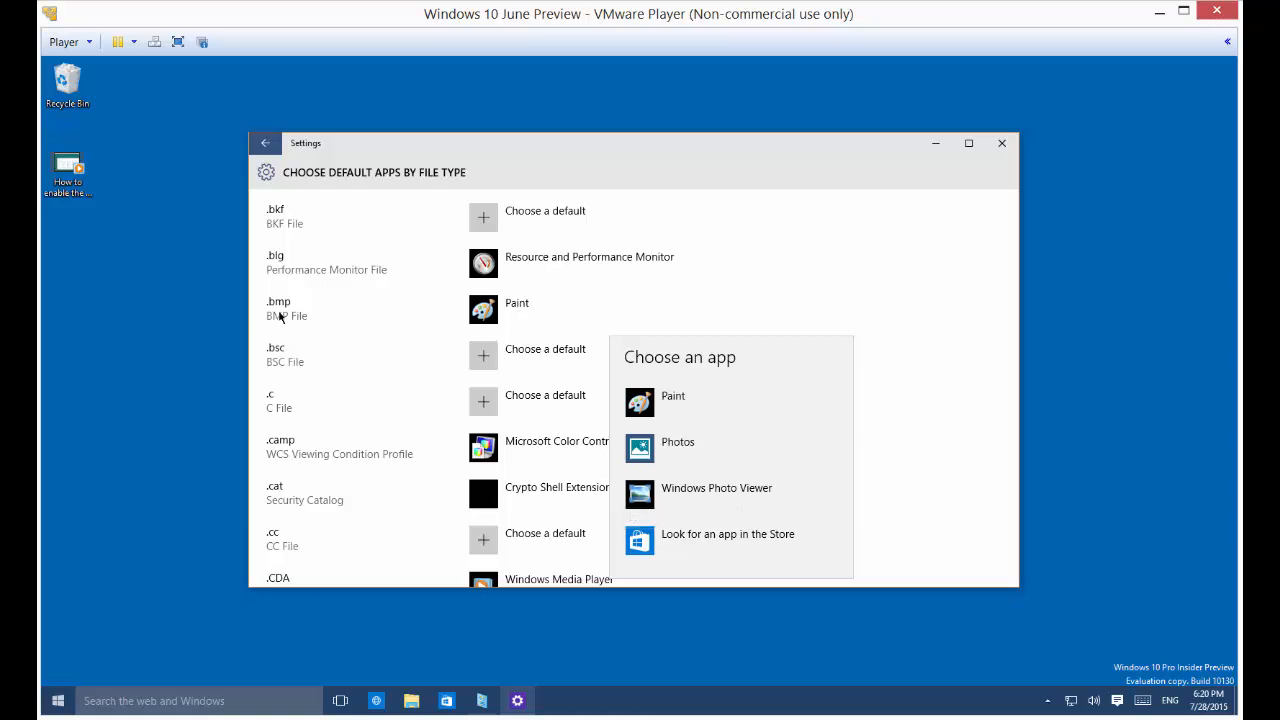
mouse_move(1080, 370)
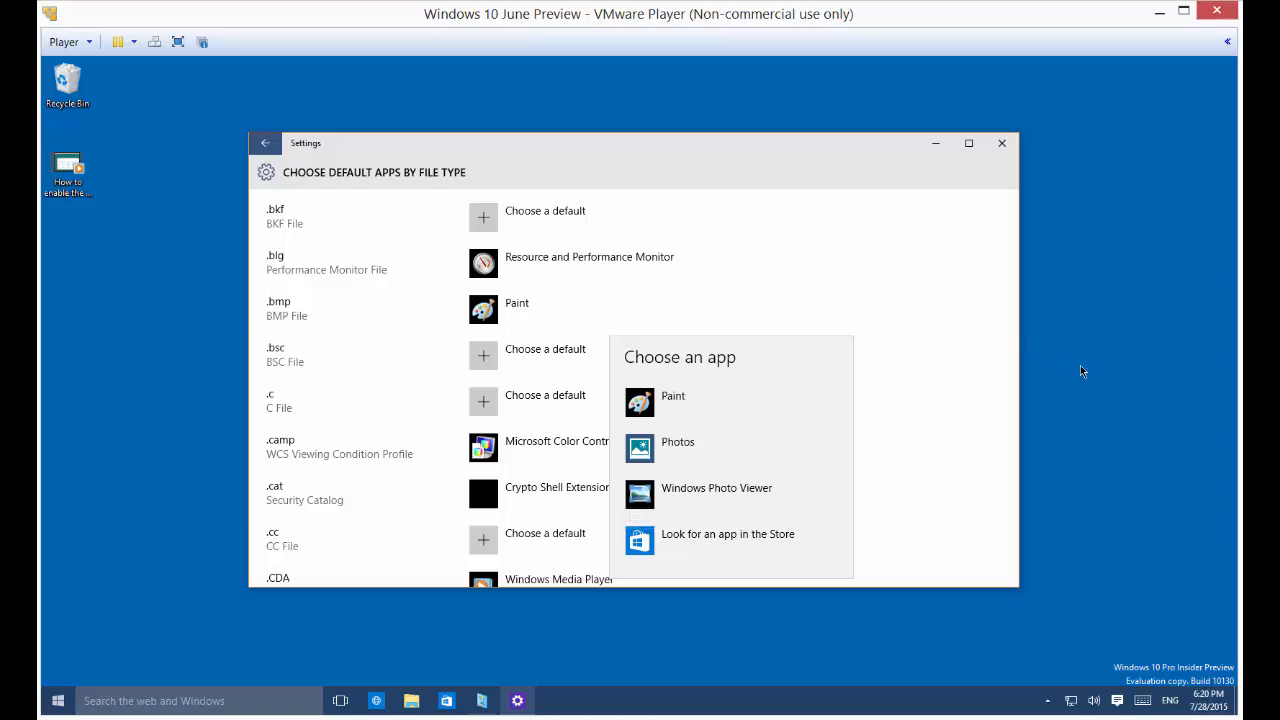